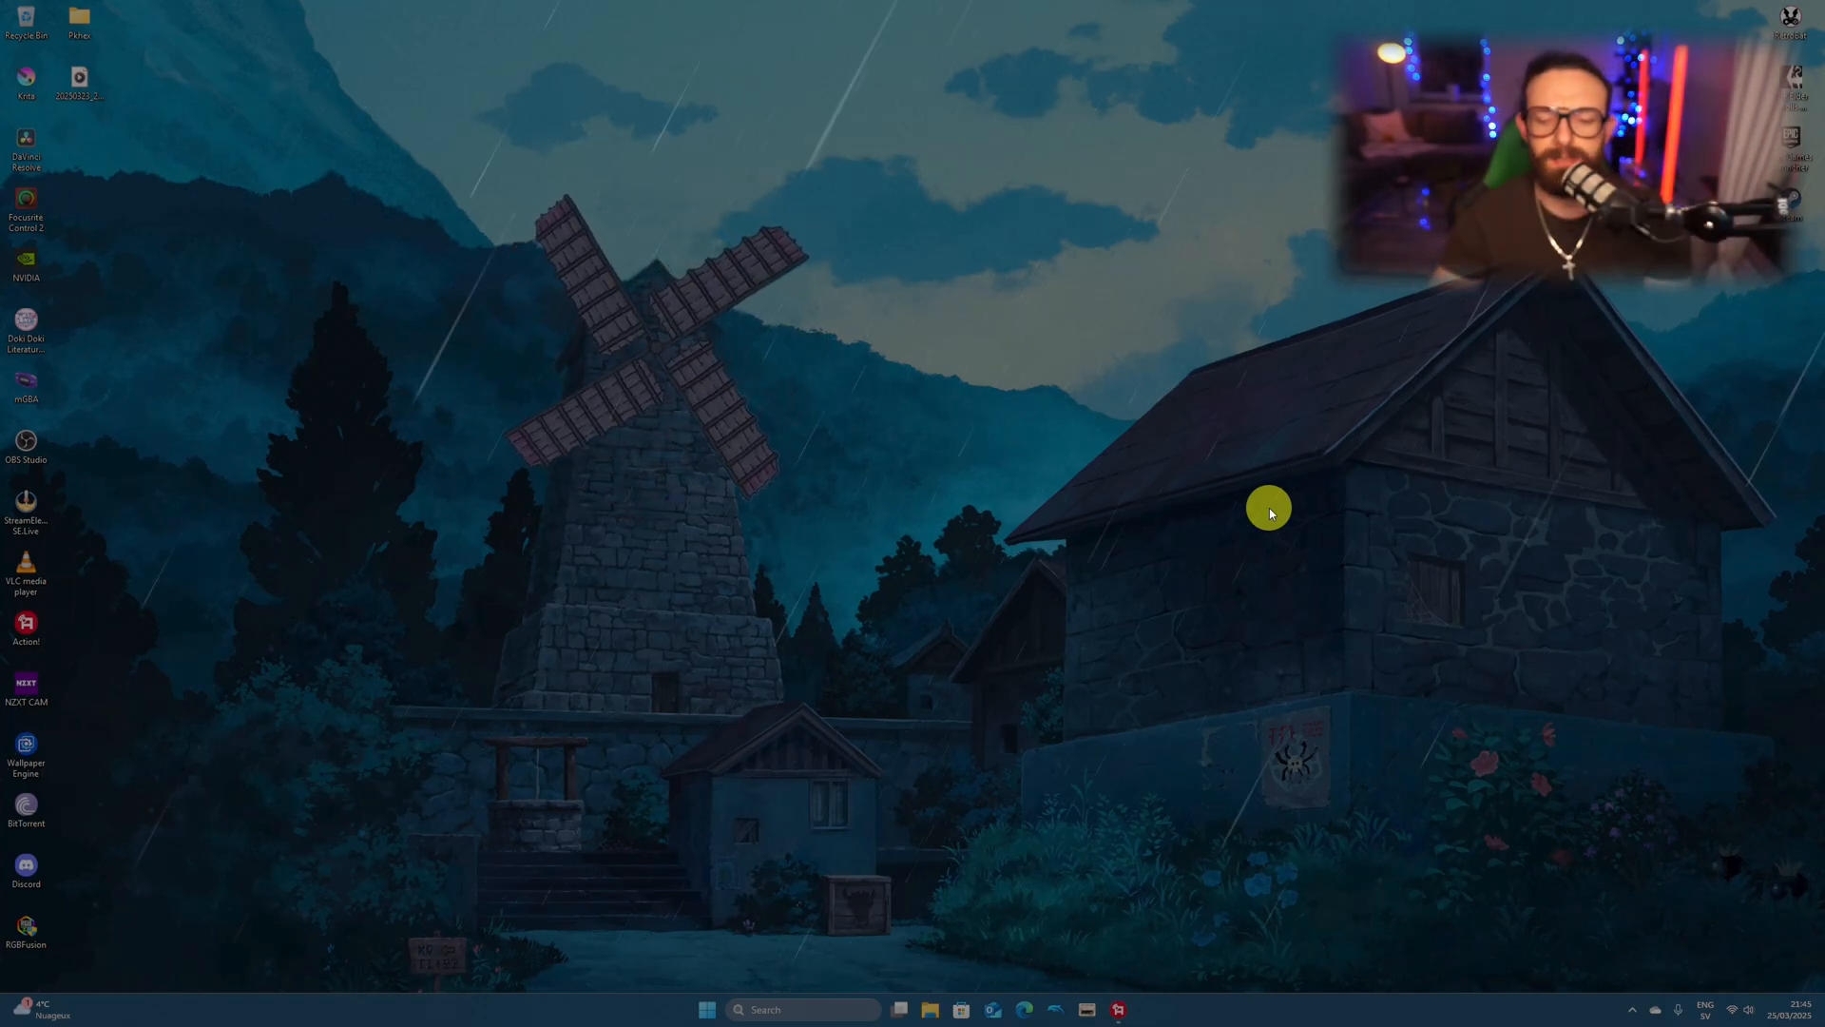
Step: Pair the PS4 Wireless Controller through Bluetooth settings until it shows as connected
left_click(1747, 1008)
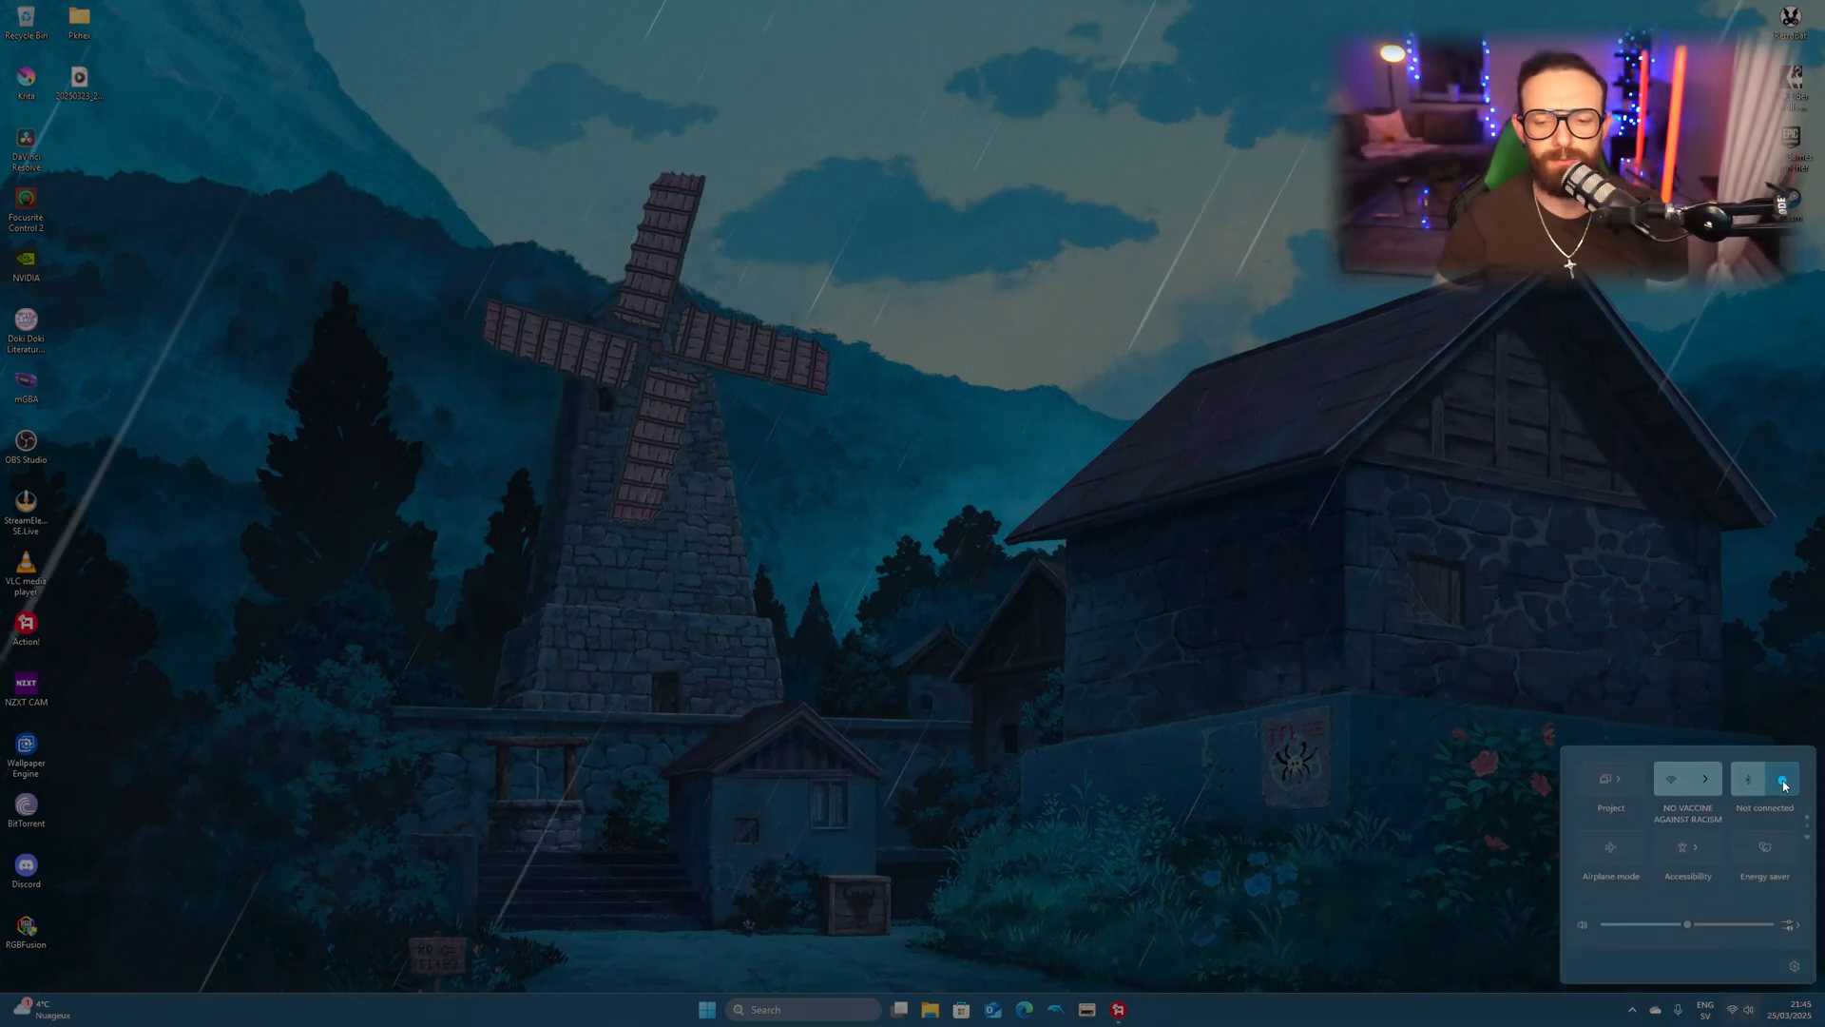
left_click(1782, 778)
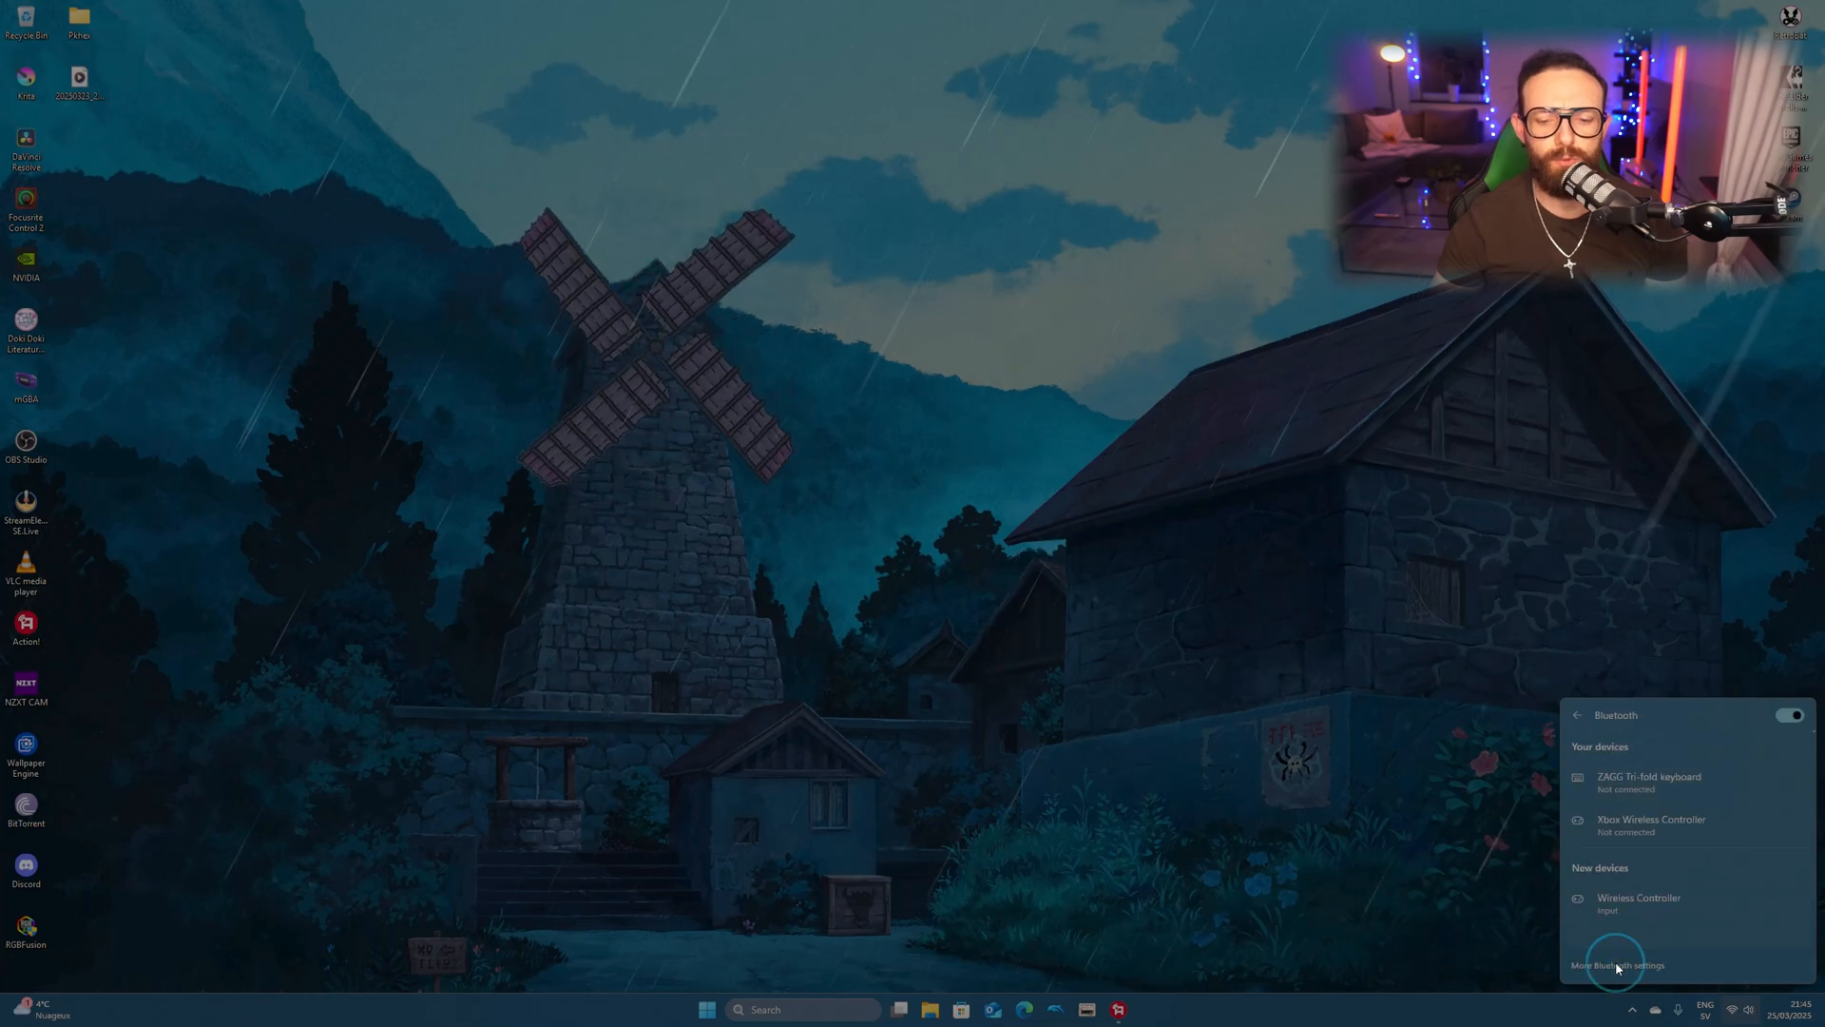
left_click(1616, 964)
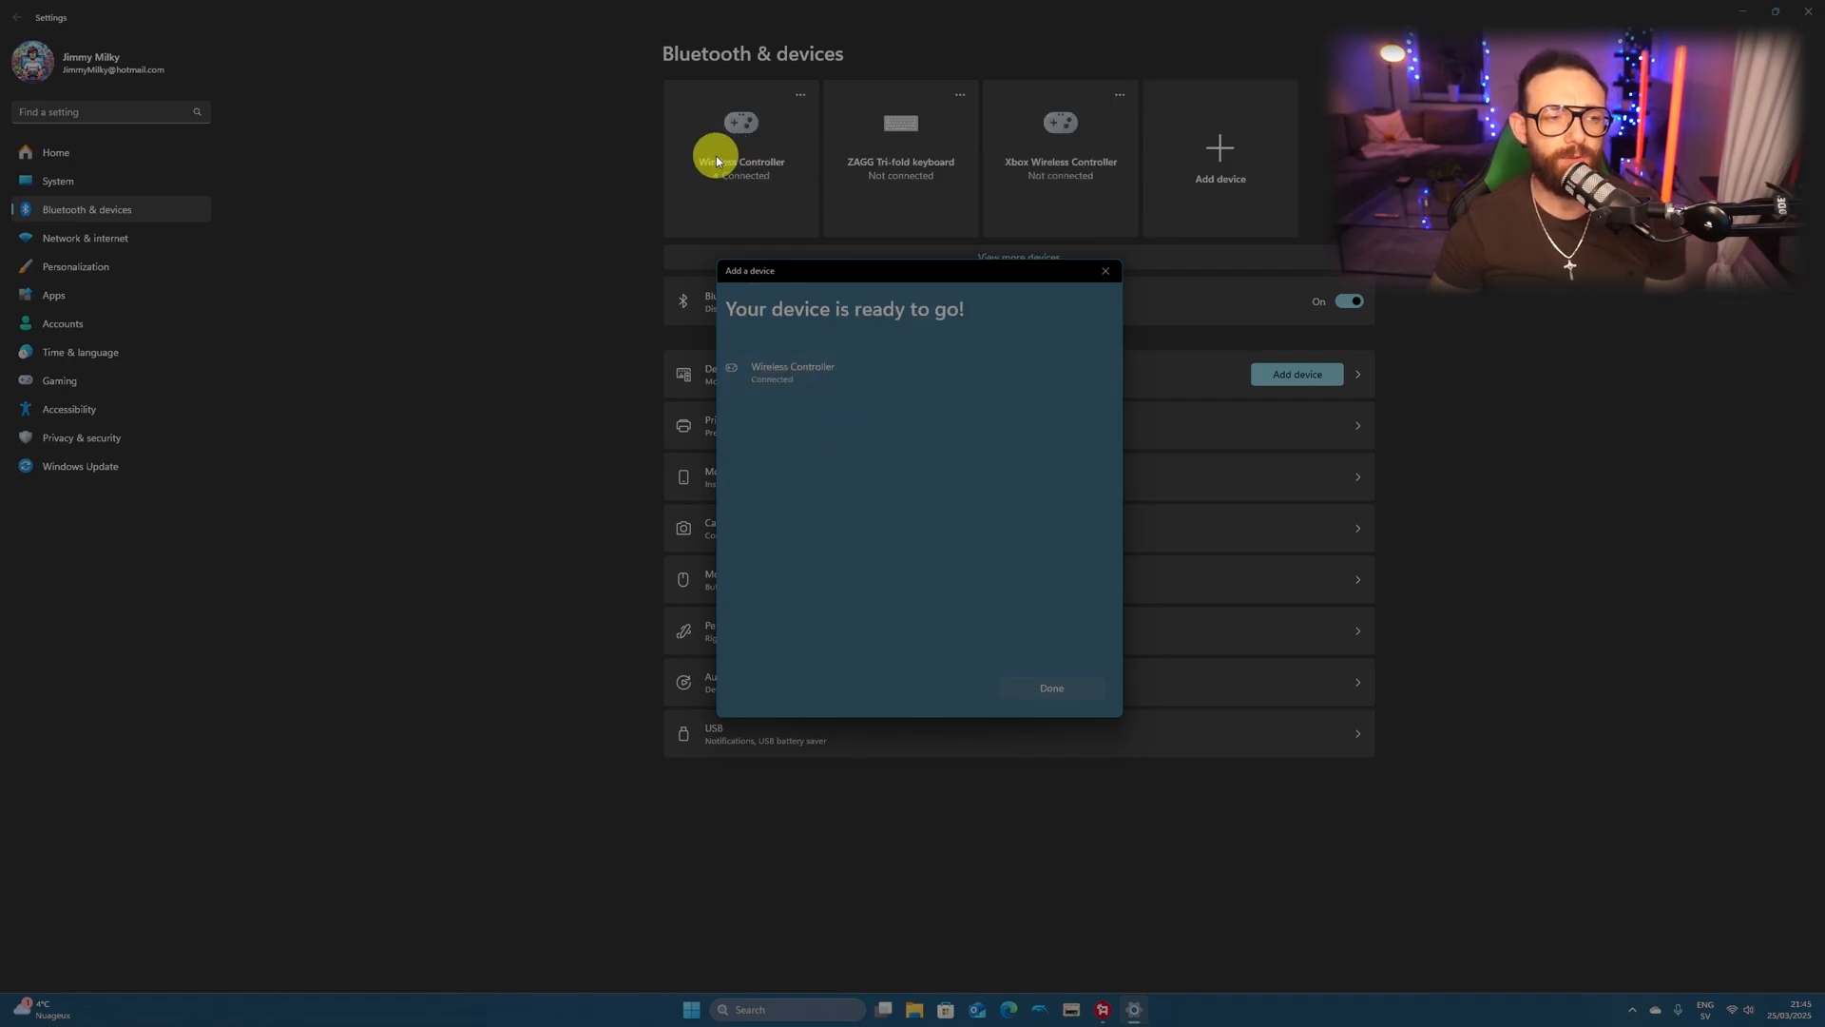
mouse_move(975, 606)
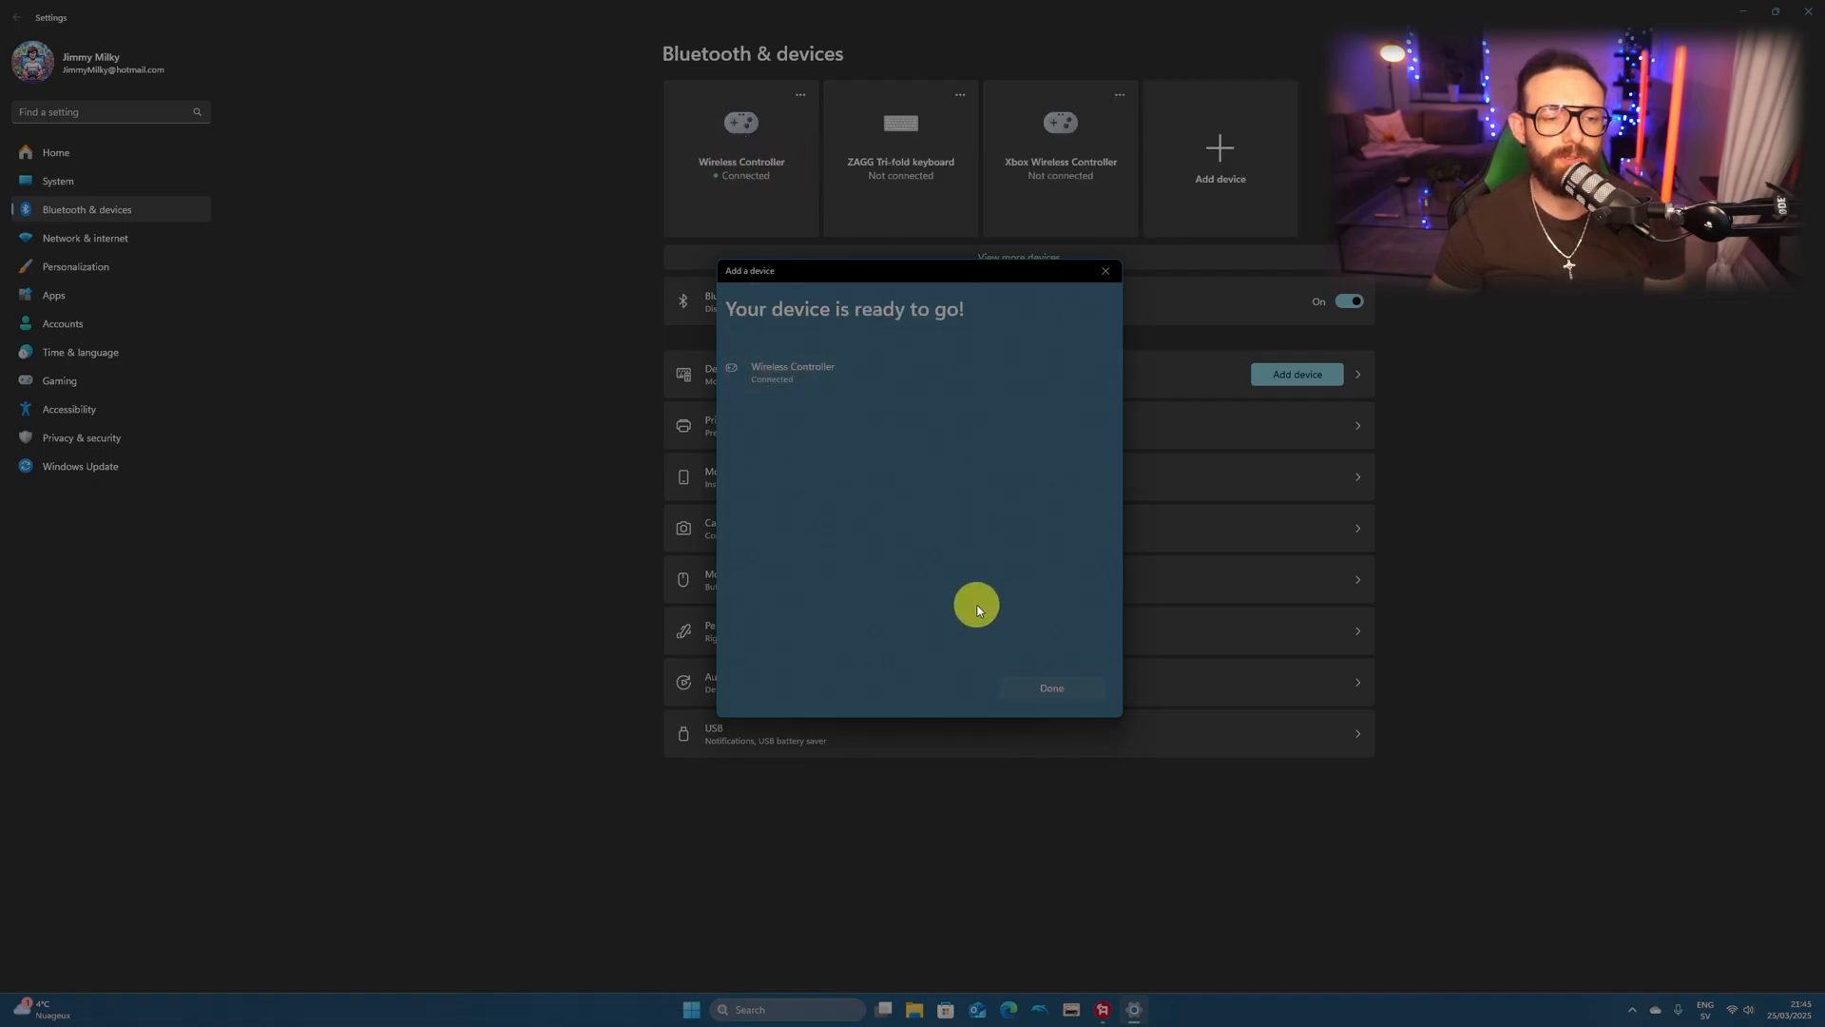
mouse_move(867, 362)
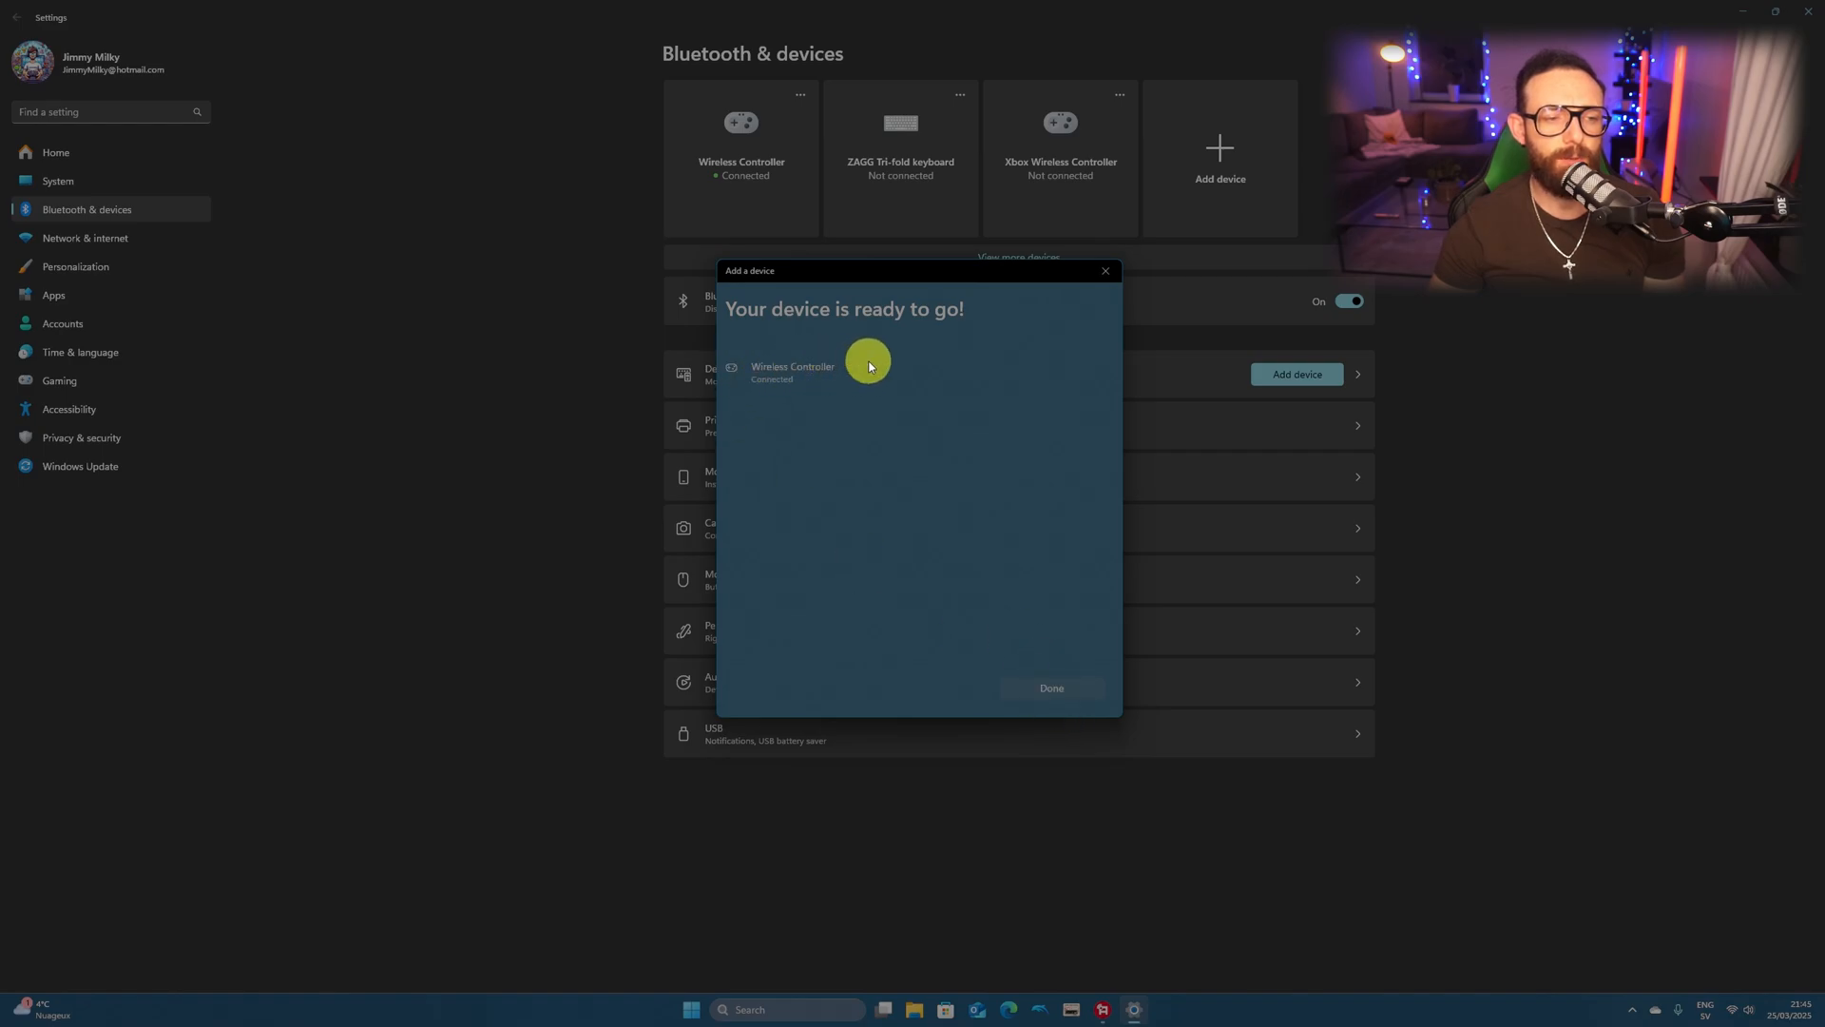
left_click(1049, 689)
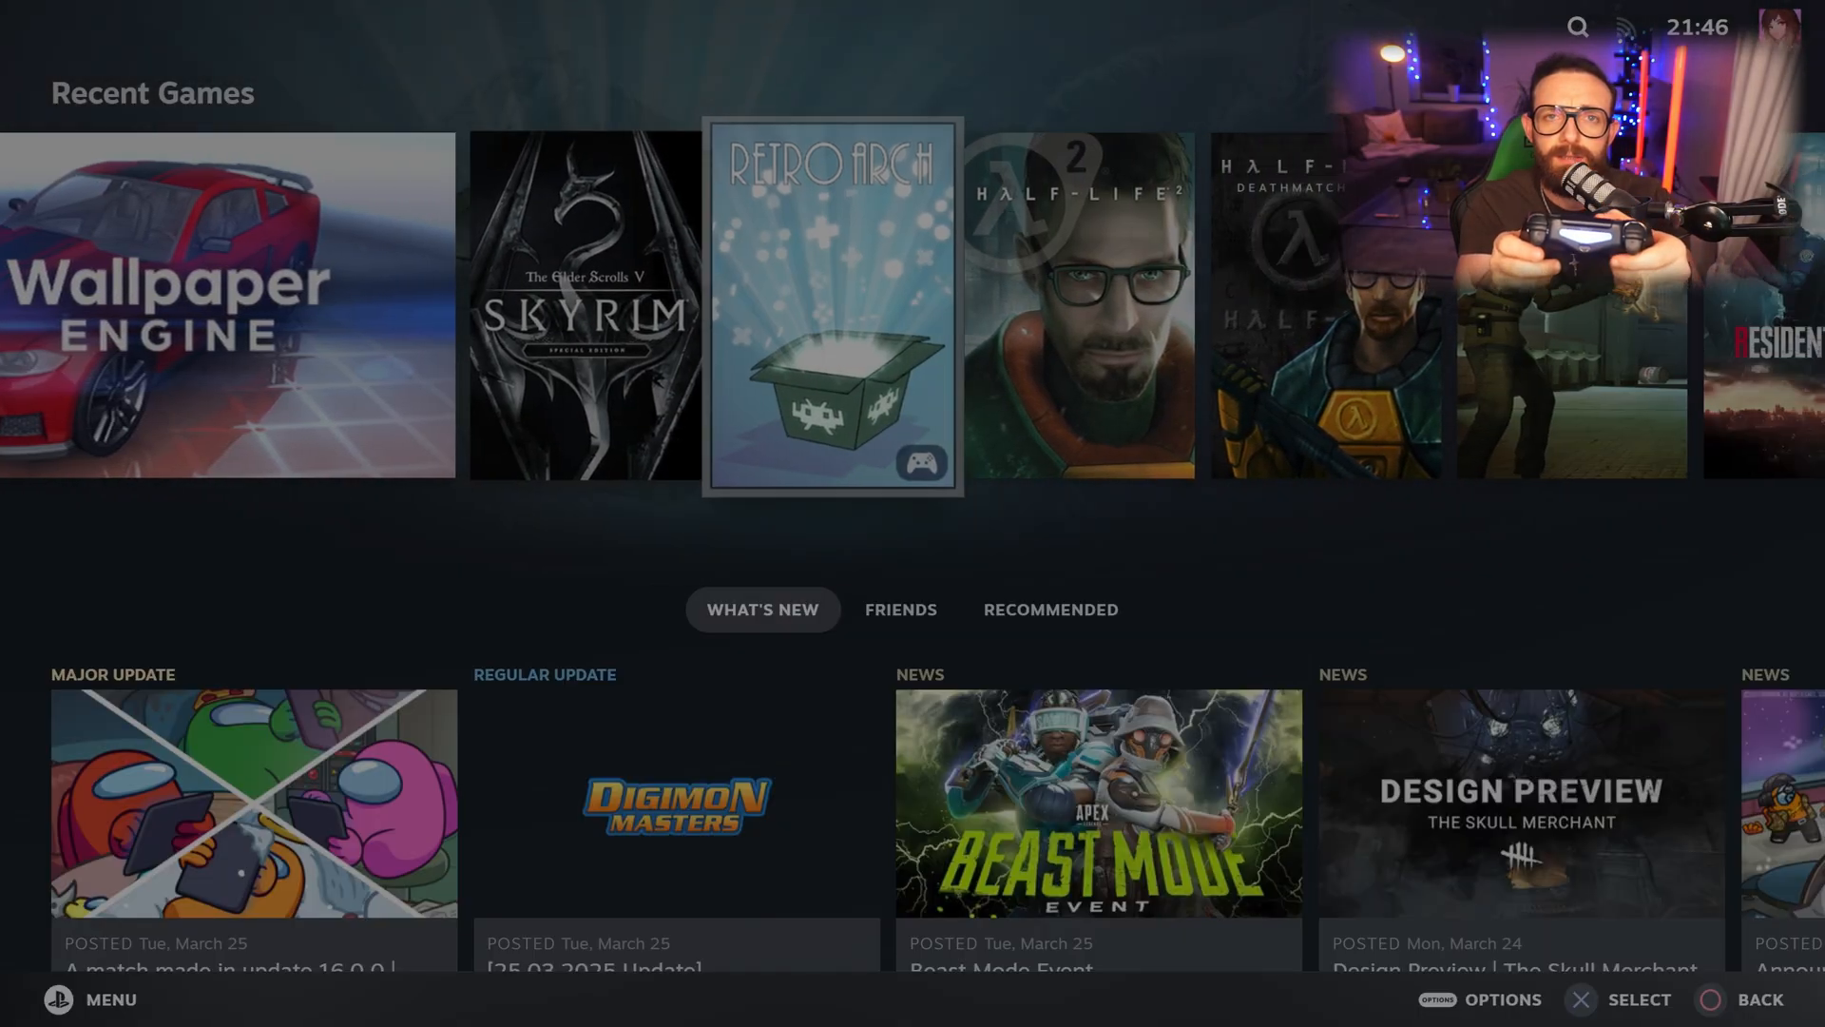
Step: Exit Steam from the Big Picture Power menu
key("left")
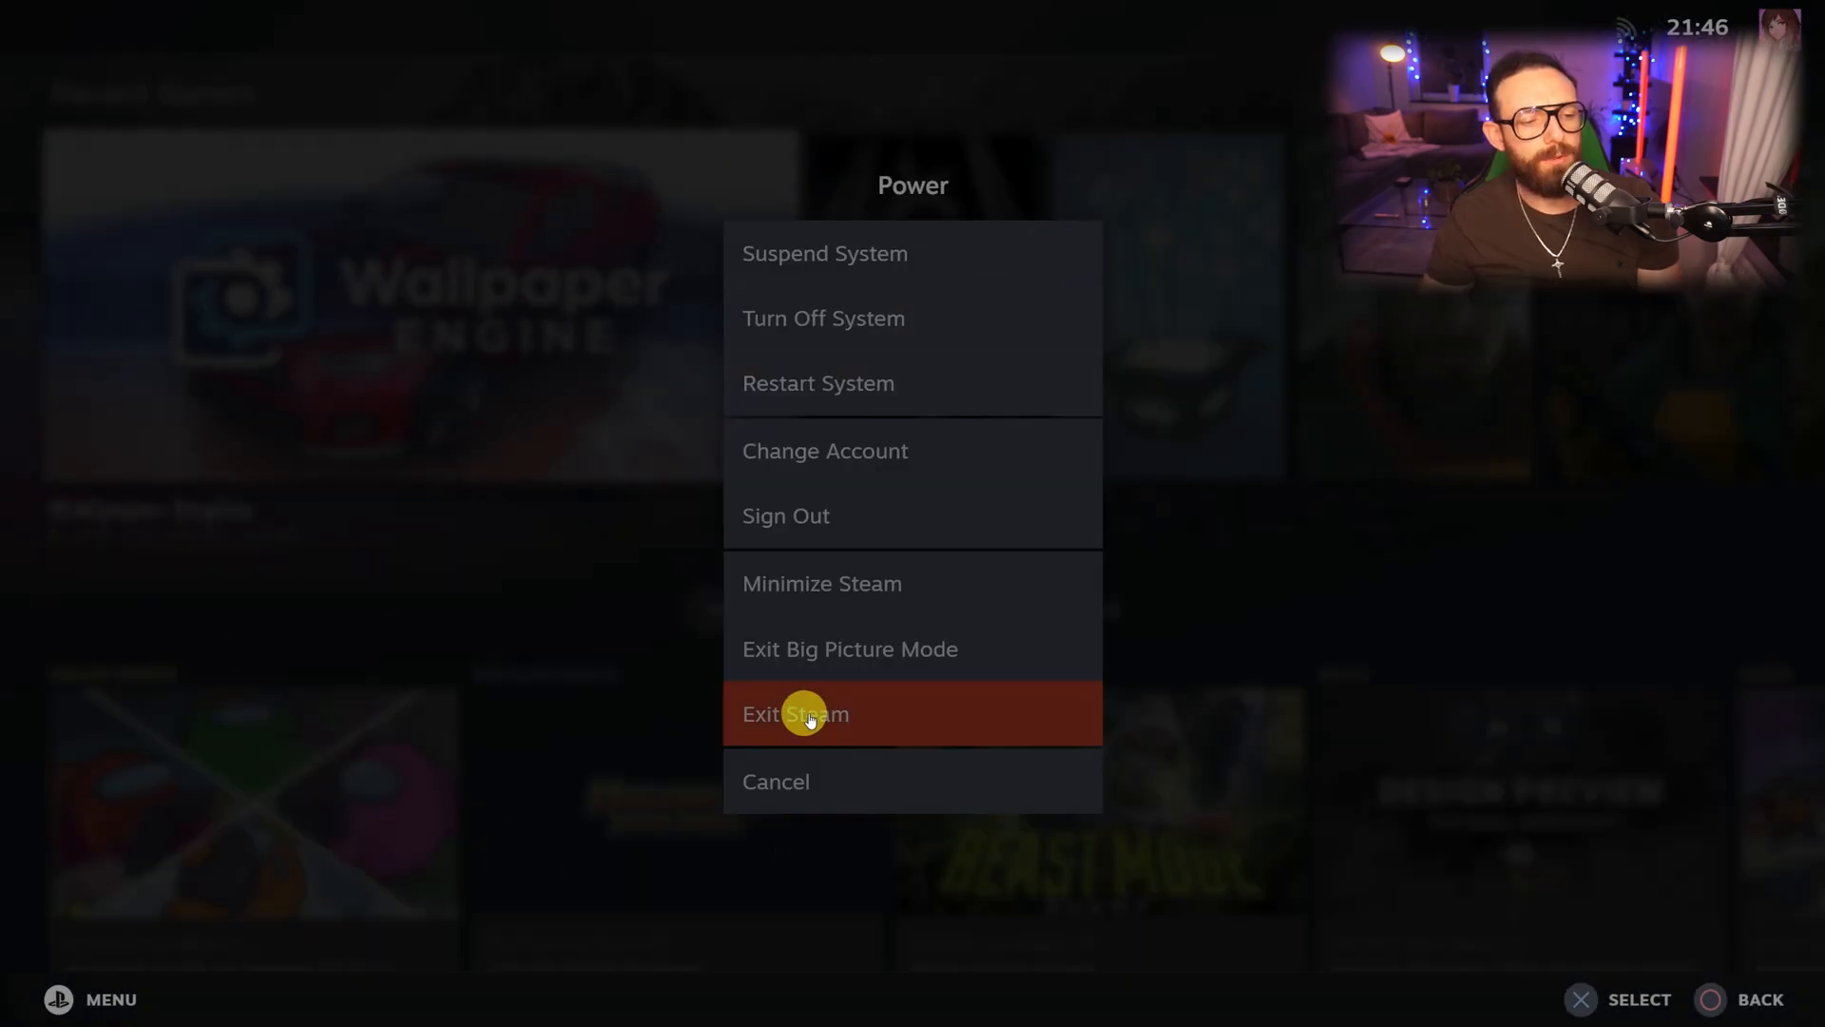
left_click(794, 714)
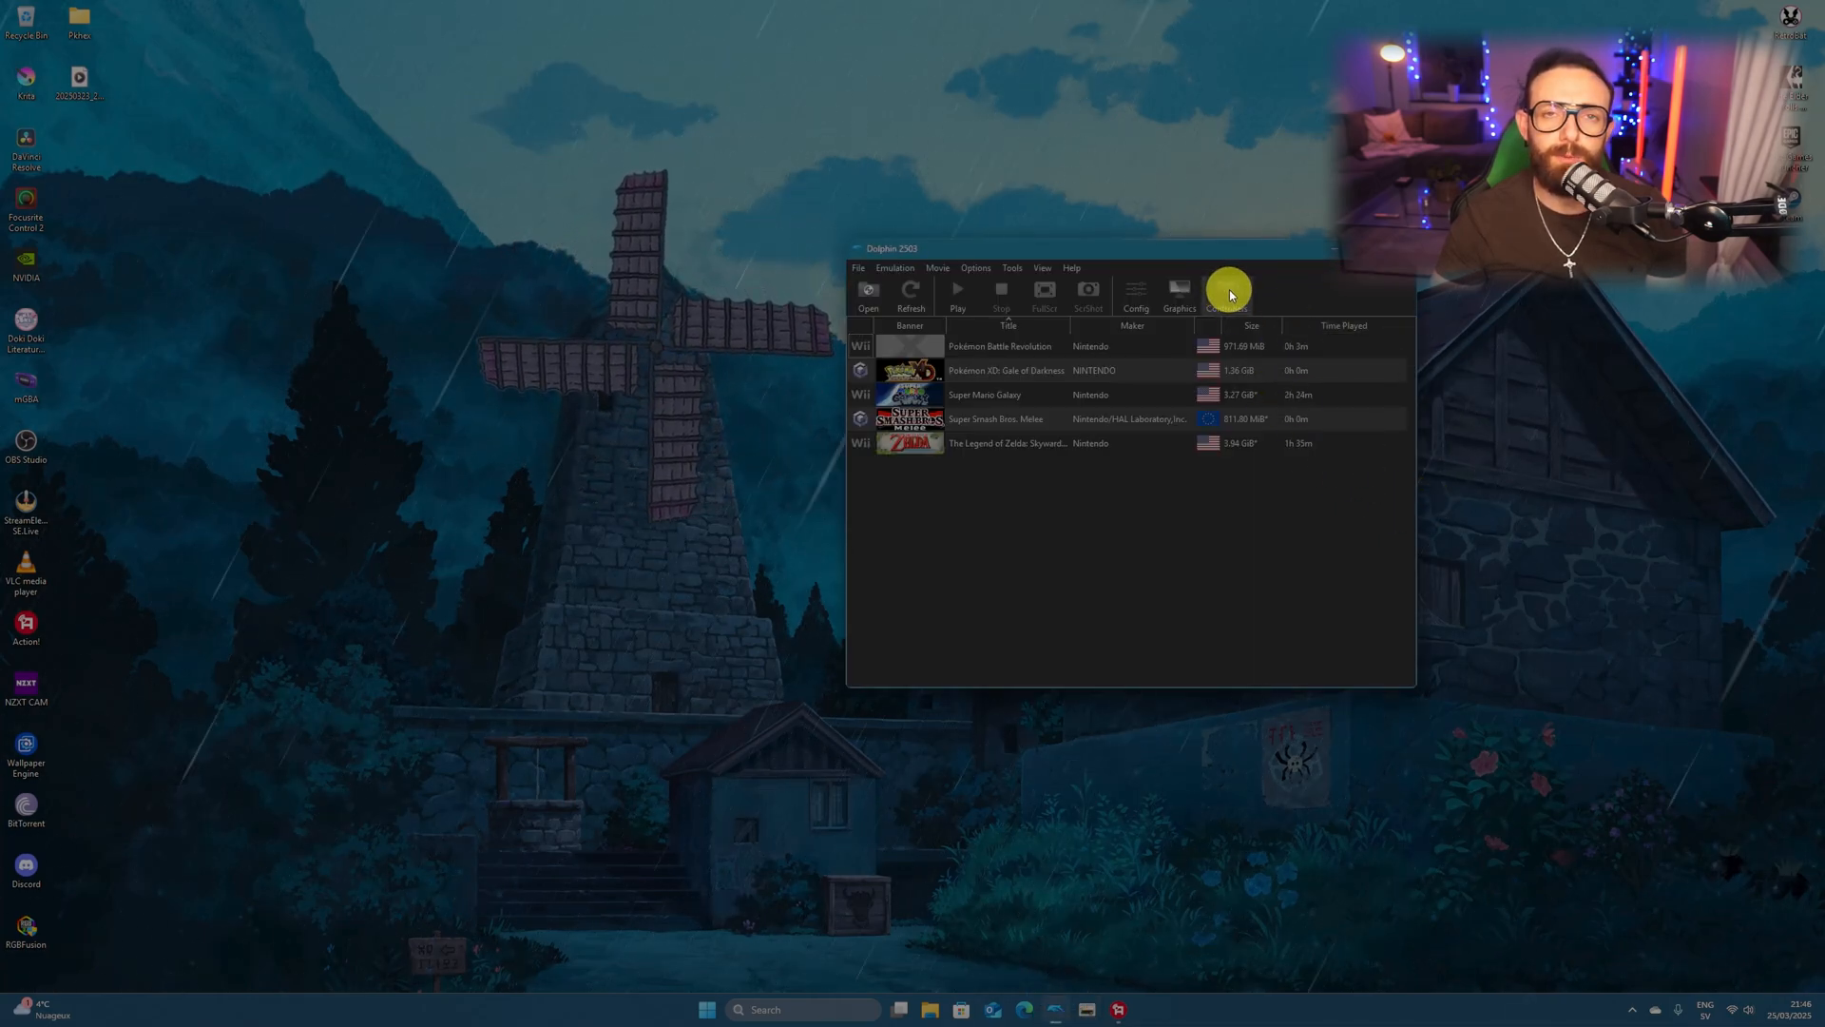
Step: In Controllers, make Wii Remote 1 an Emulated Wii Remote and open its configuration
left_click(1225, 294)
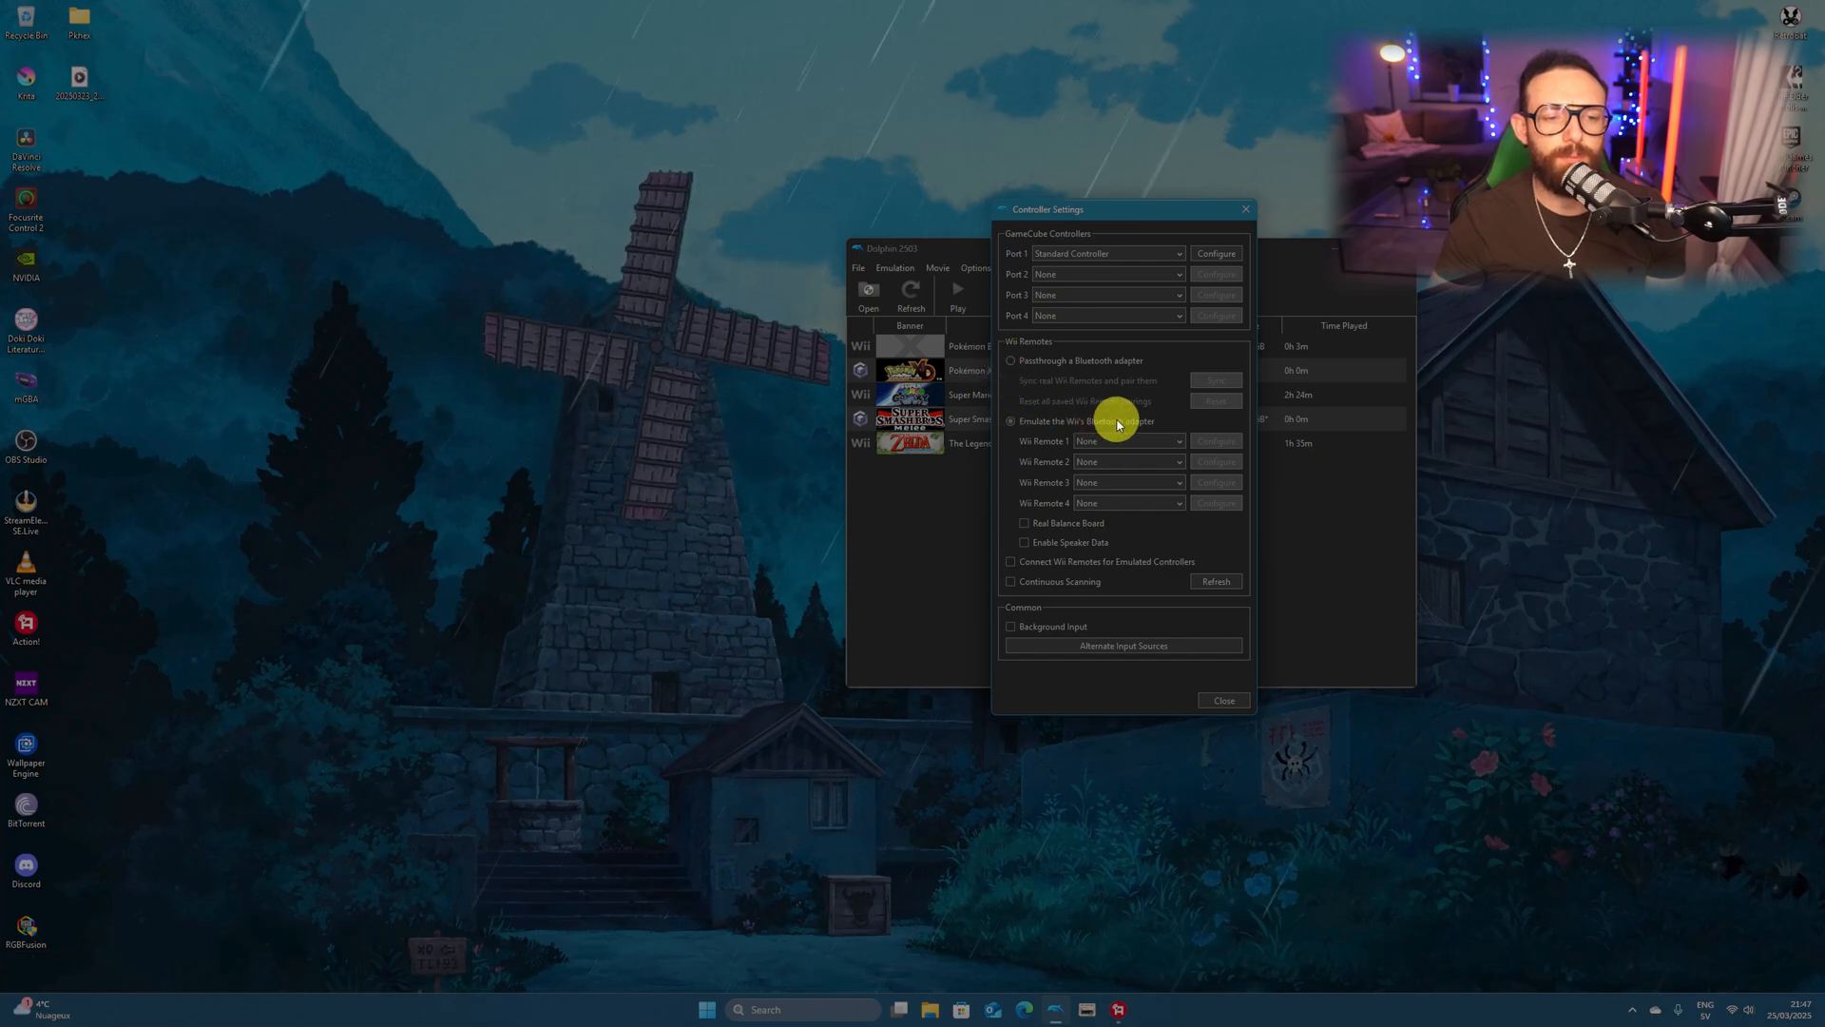
left_click(1175, 440)
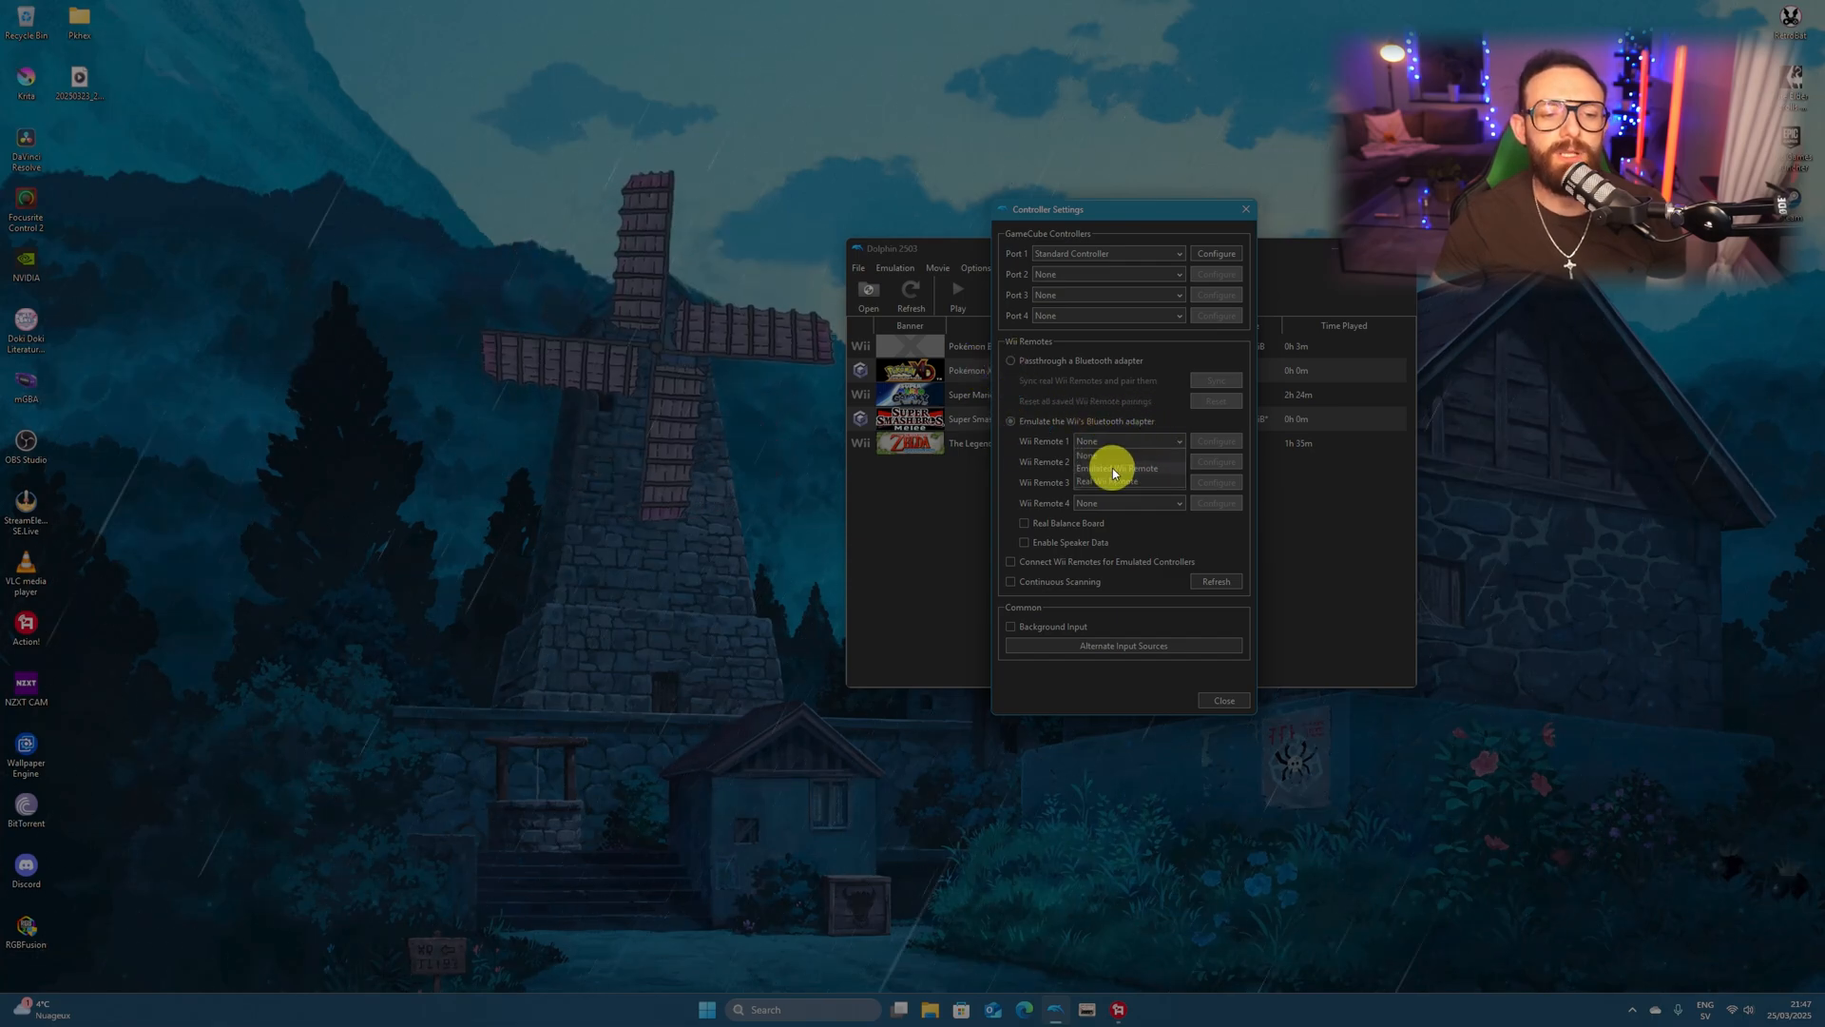
left_click(1118, 454)
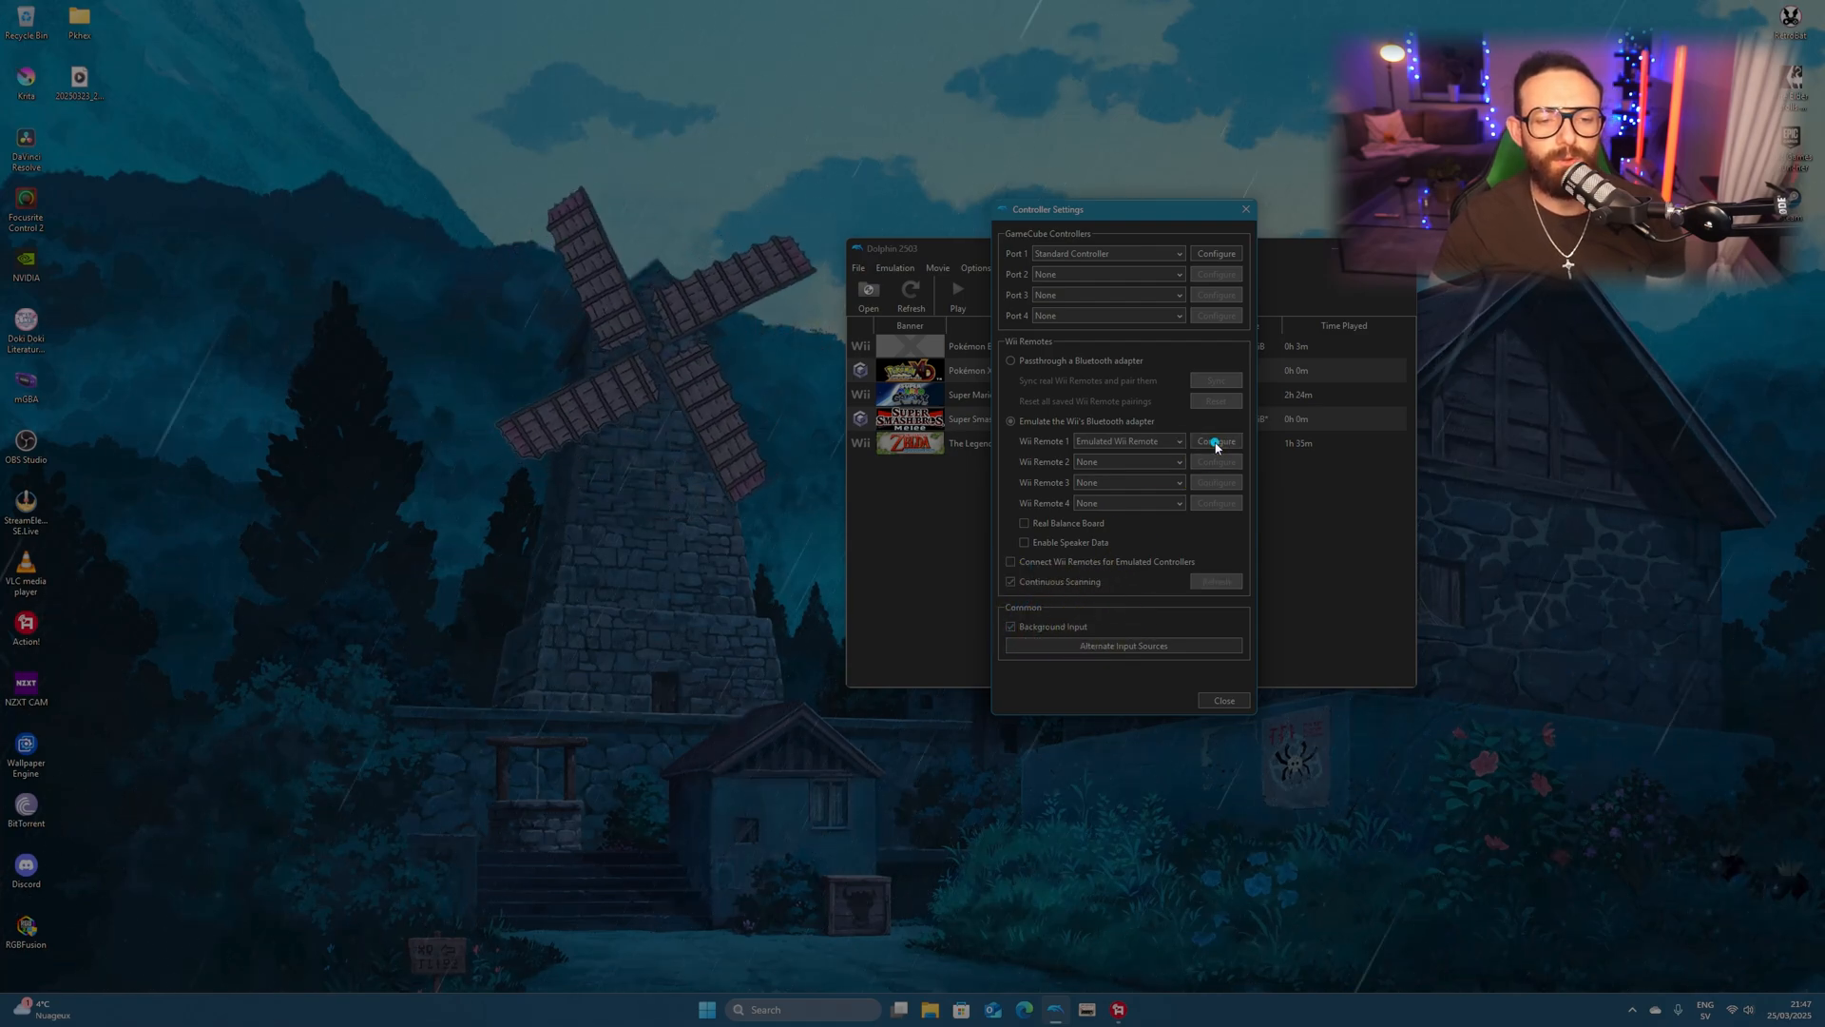
left_click(1214, 440)
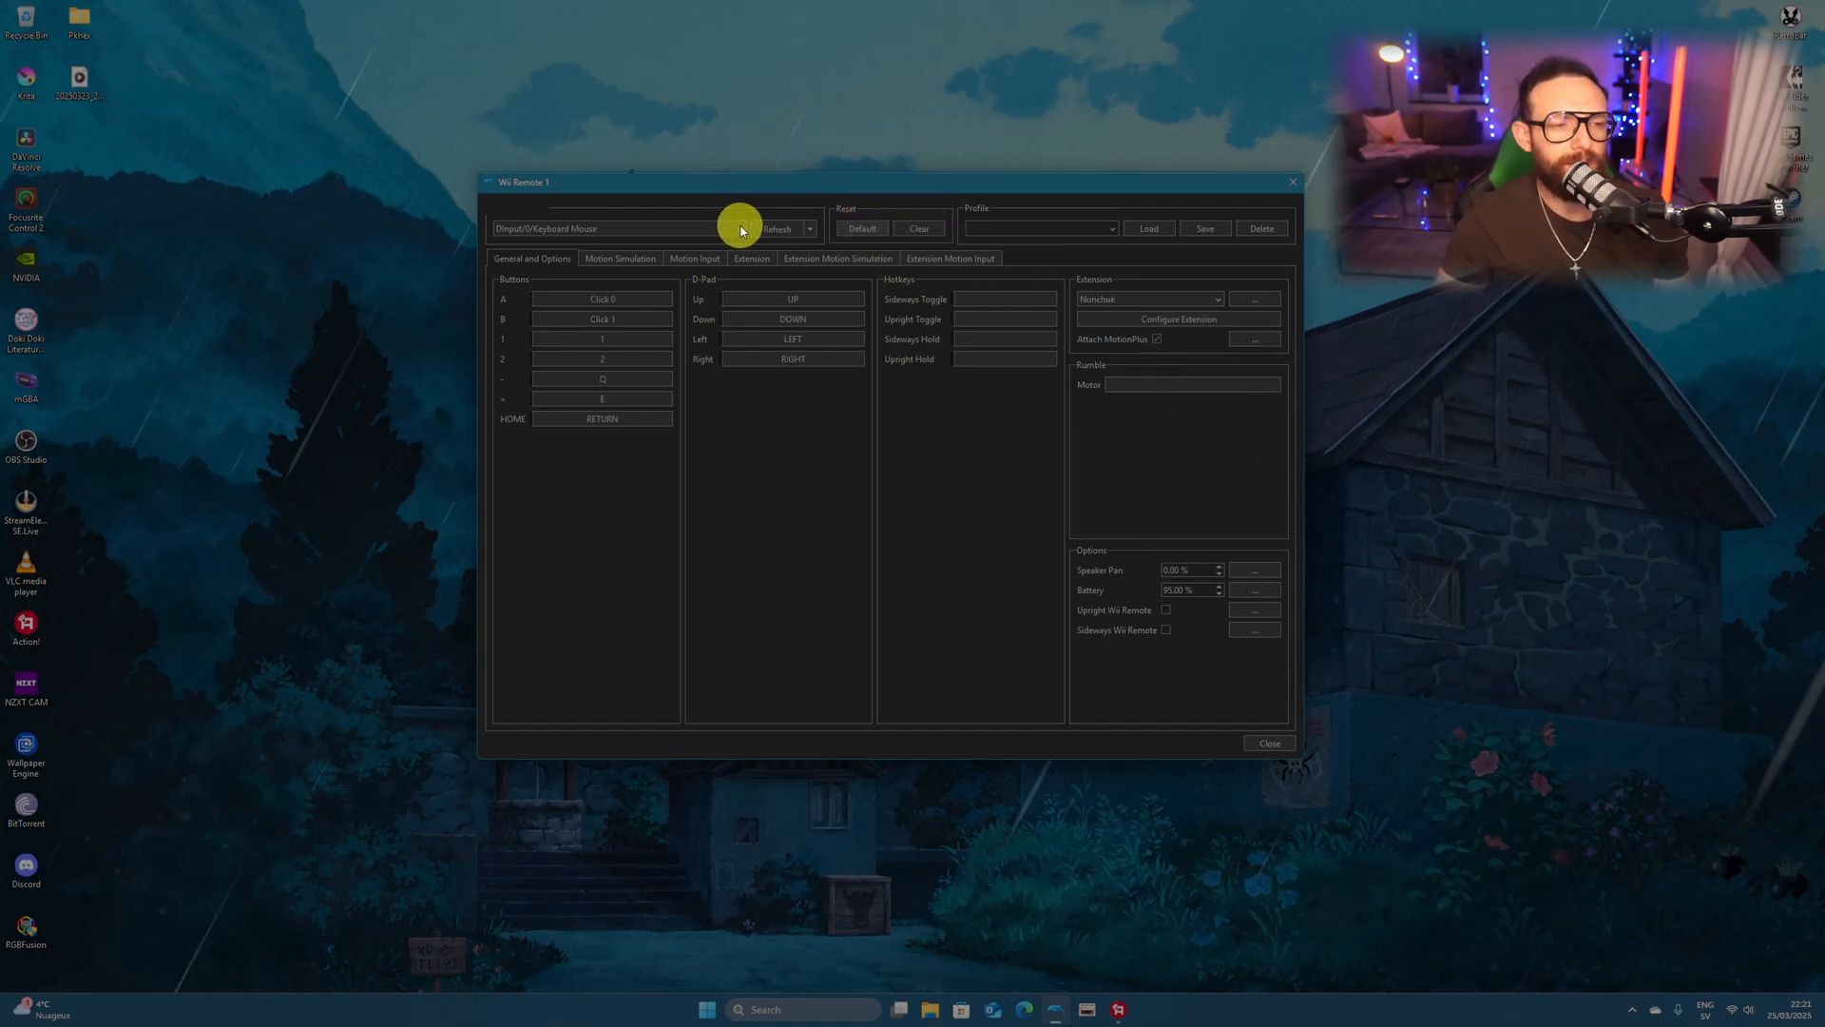
Step: Choose SDL/0/PS4 Controller as Wii Remote 1's device and view the Motion Input tab
left_click(736, 228)
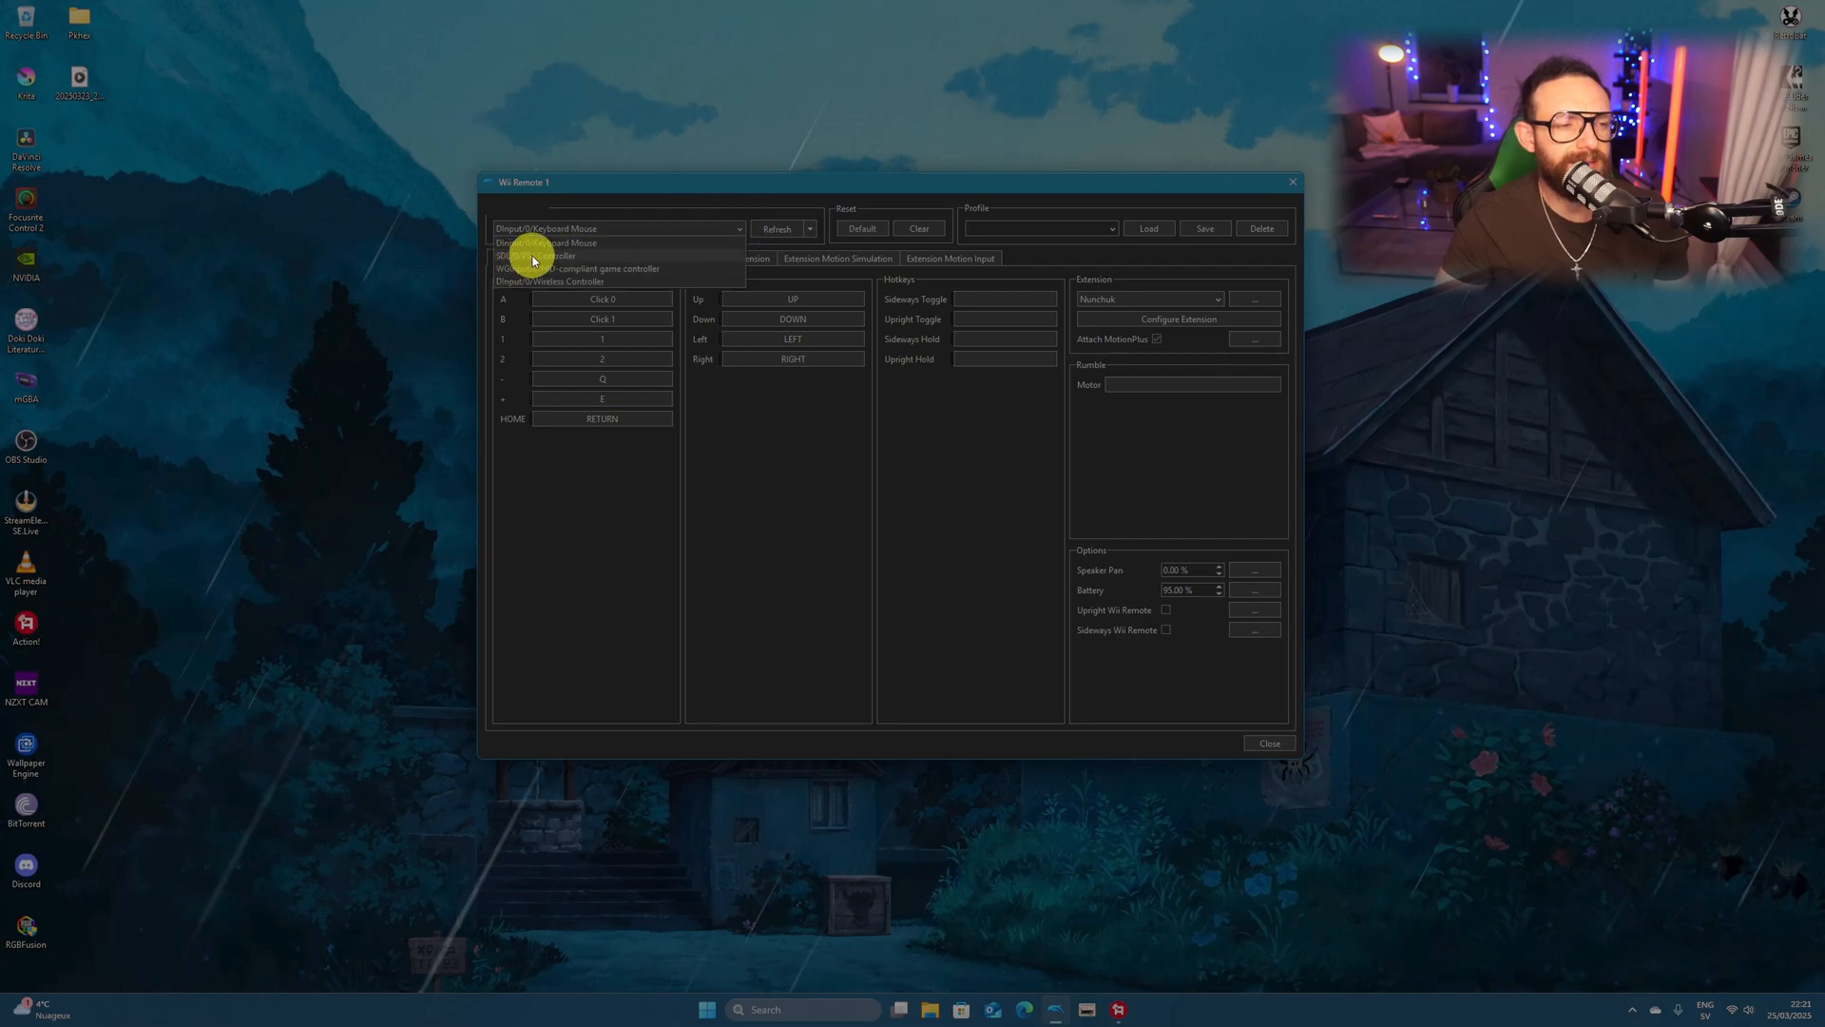
left_click(535, 254)
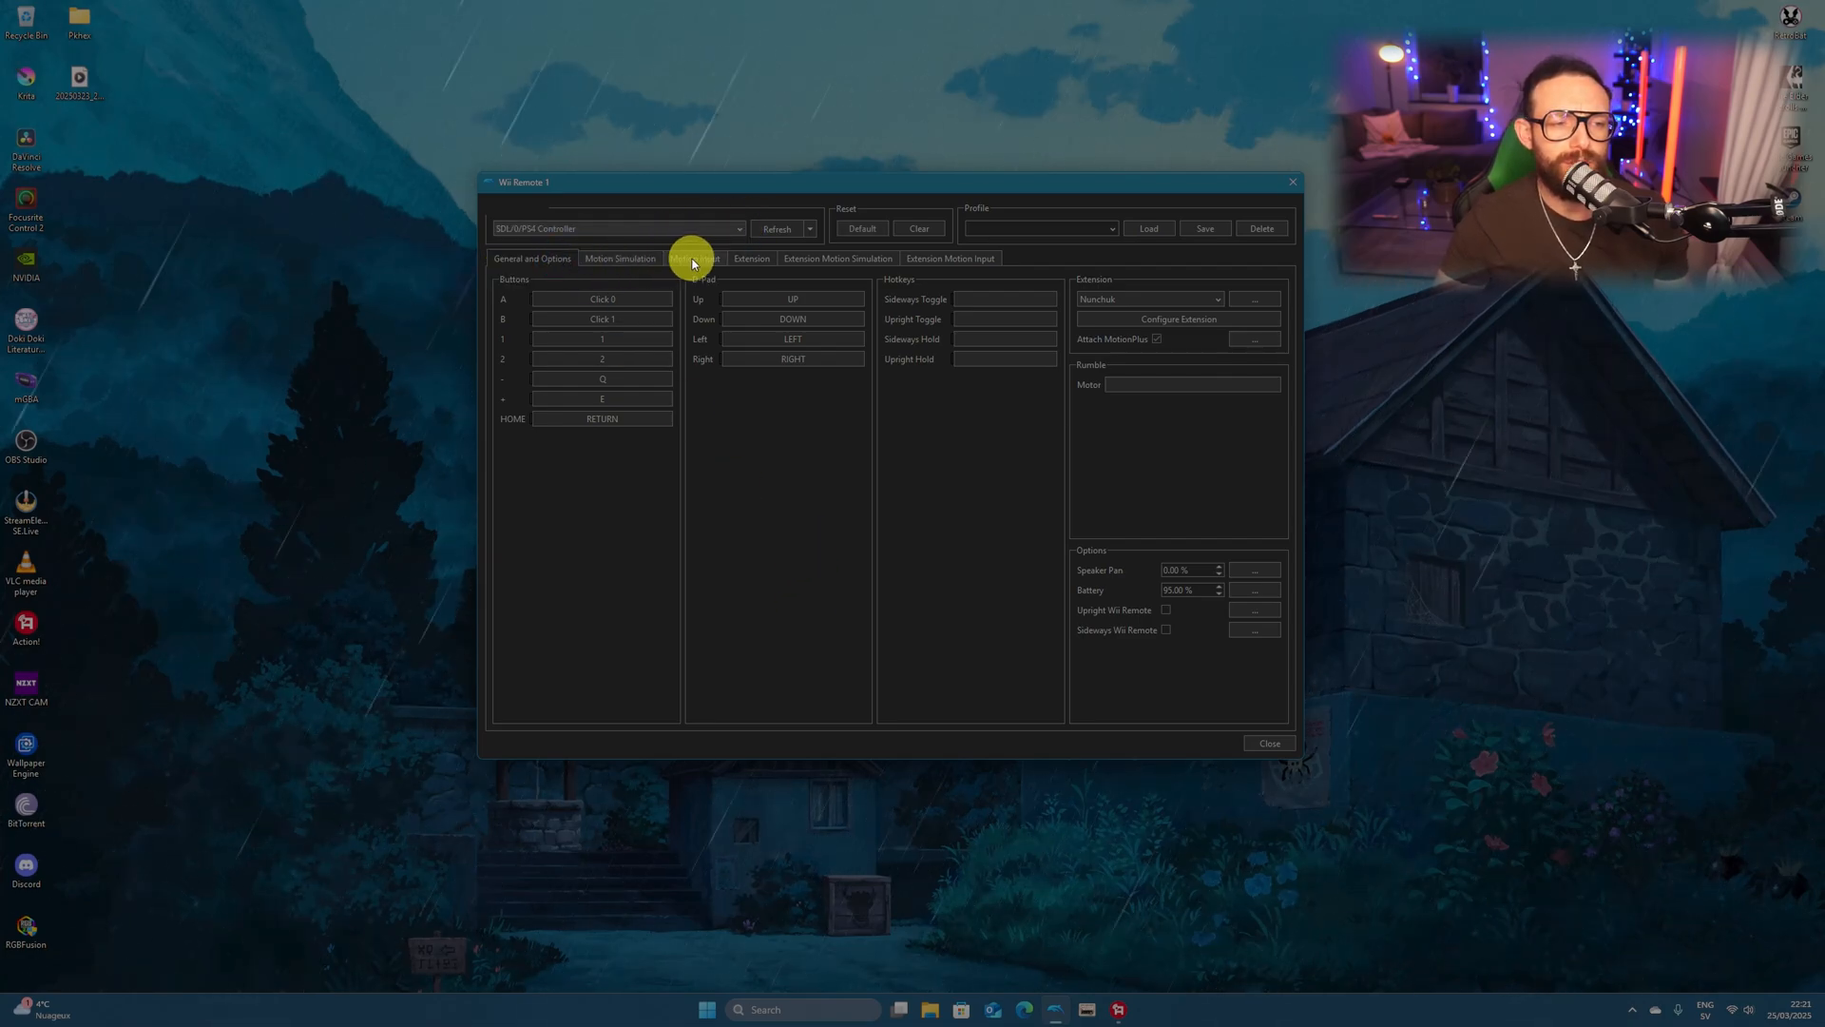
left_click(695, 259)
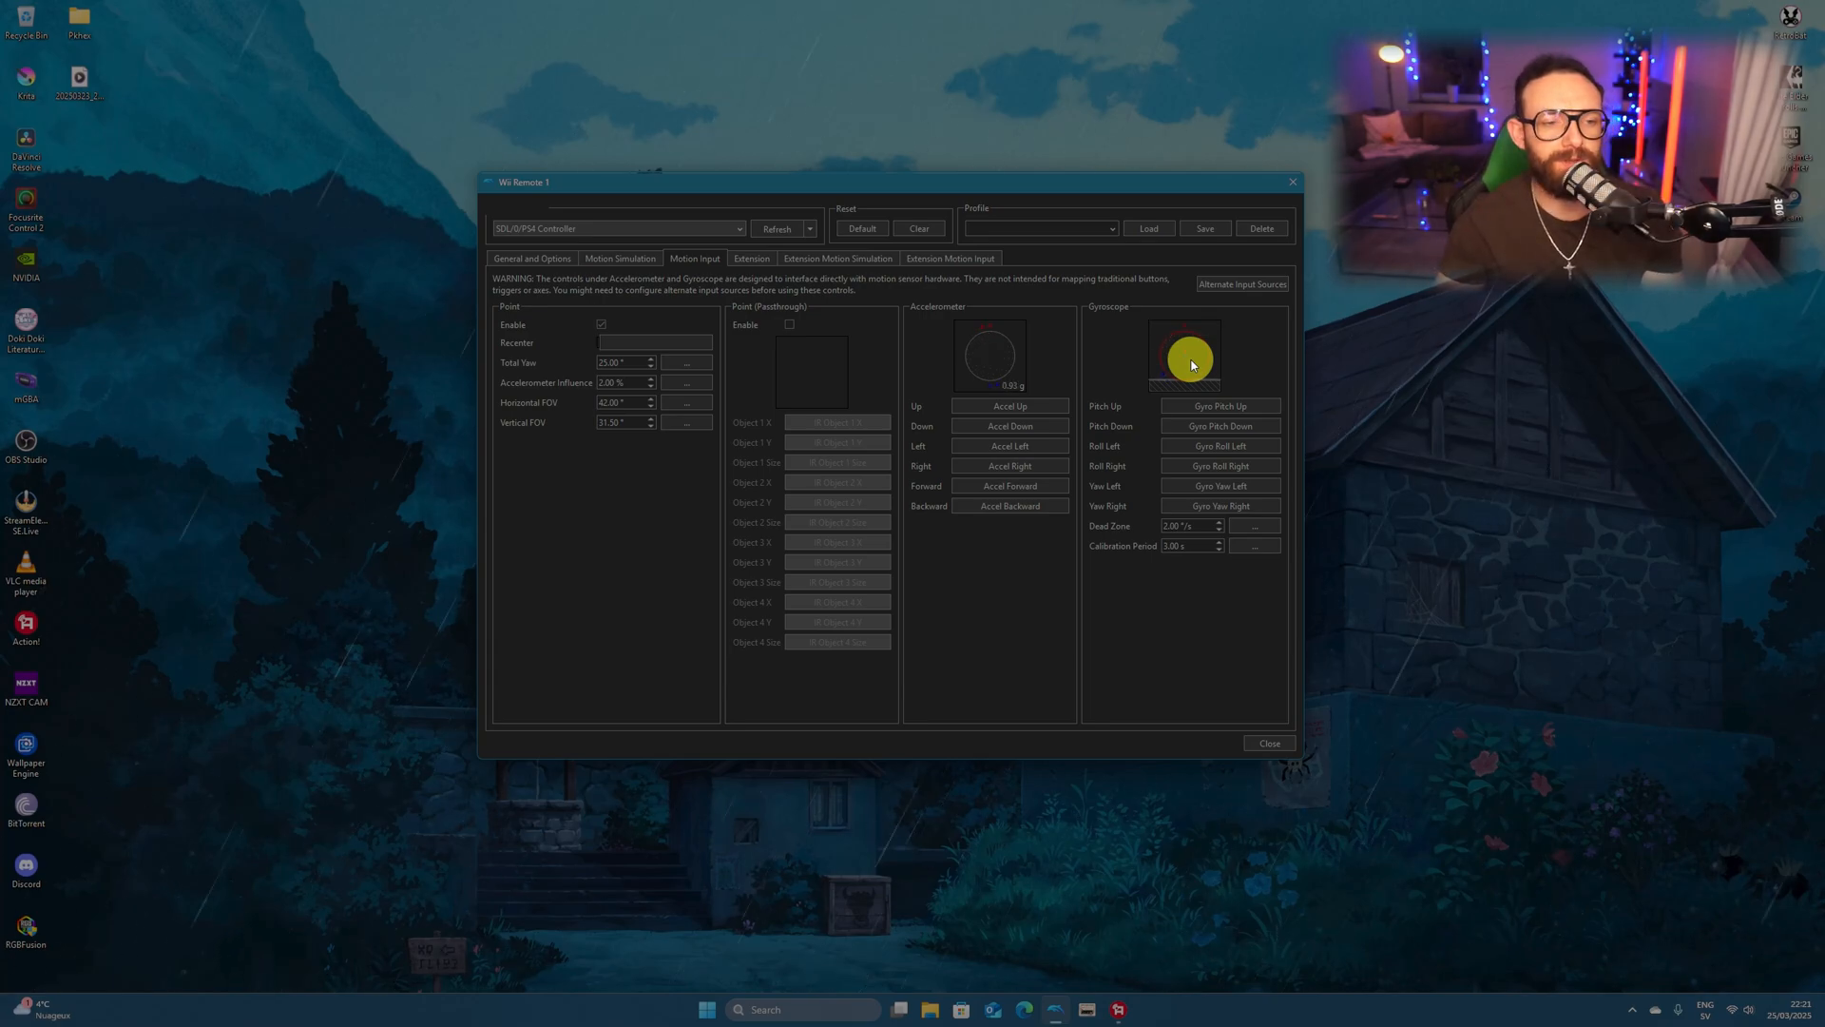
left_click(530, 258)
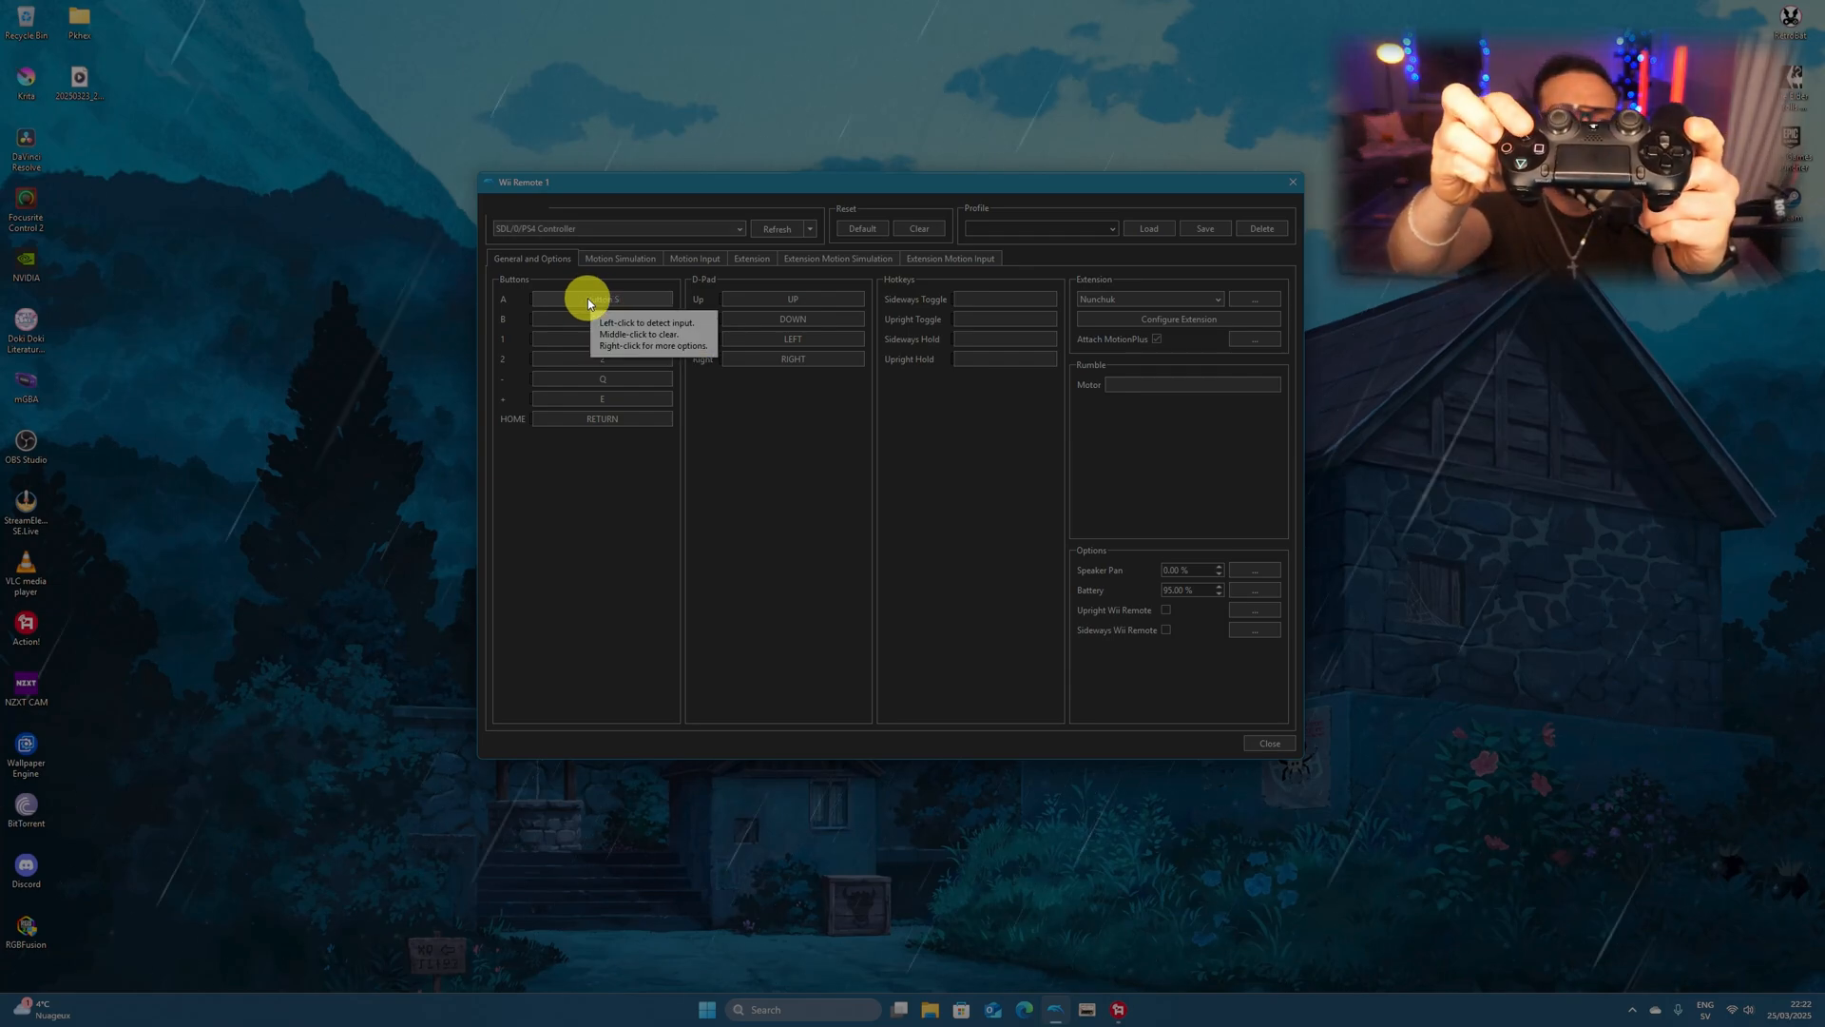
Step: Bind Wii Remote A, 1 and the other buttons to PS4 inputs, with HOME on the touchpad
left_click(601, 319)
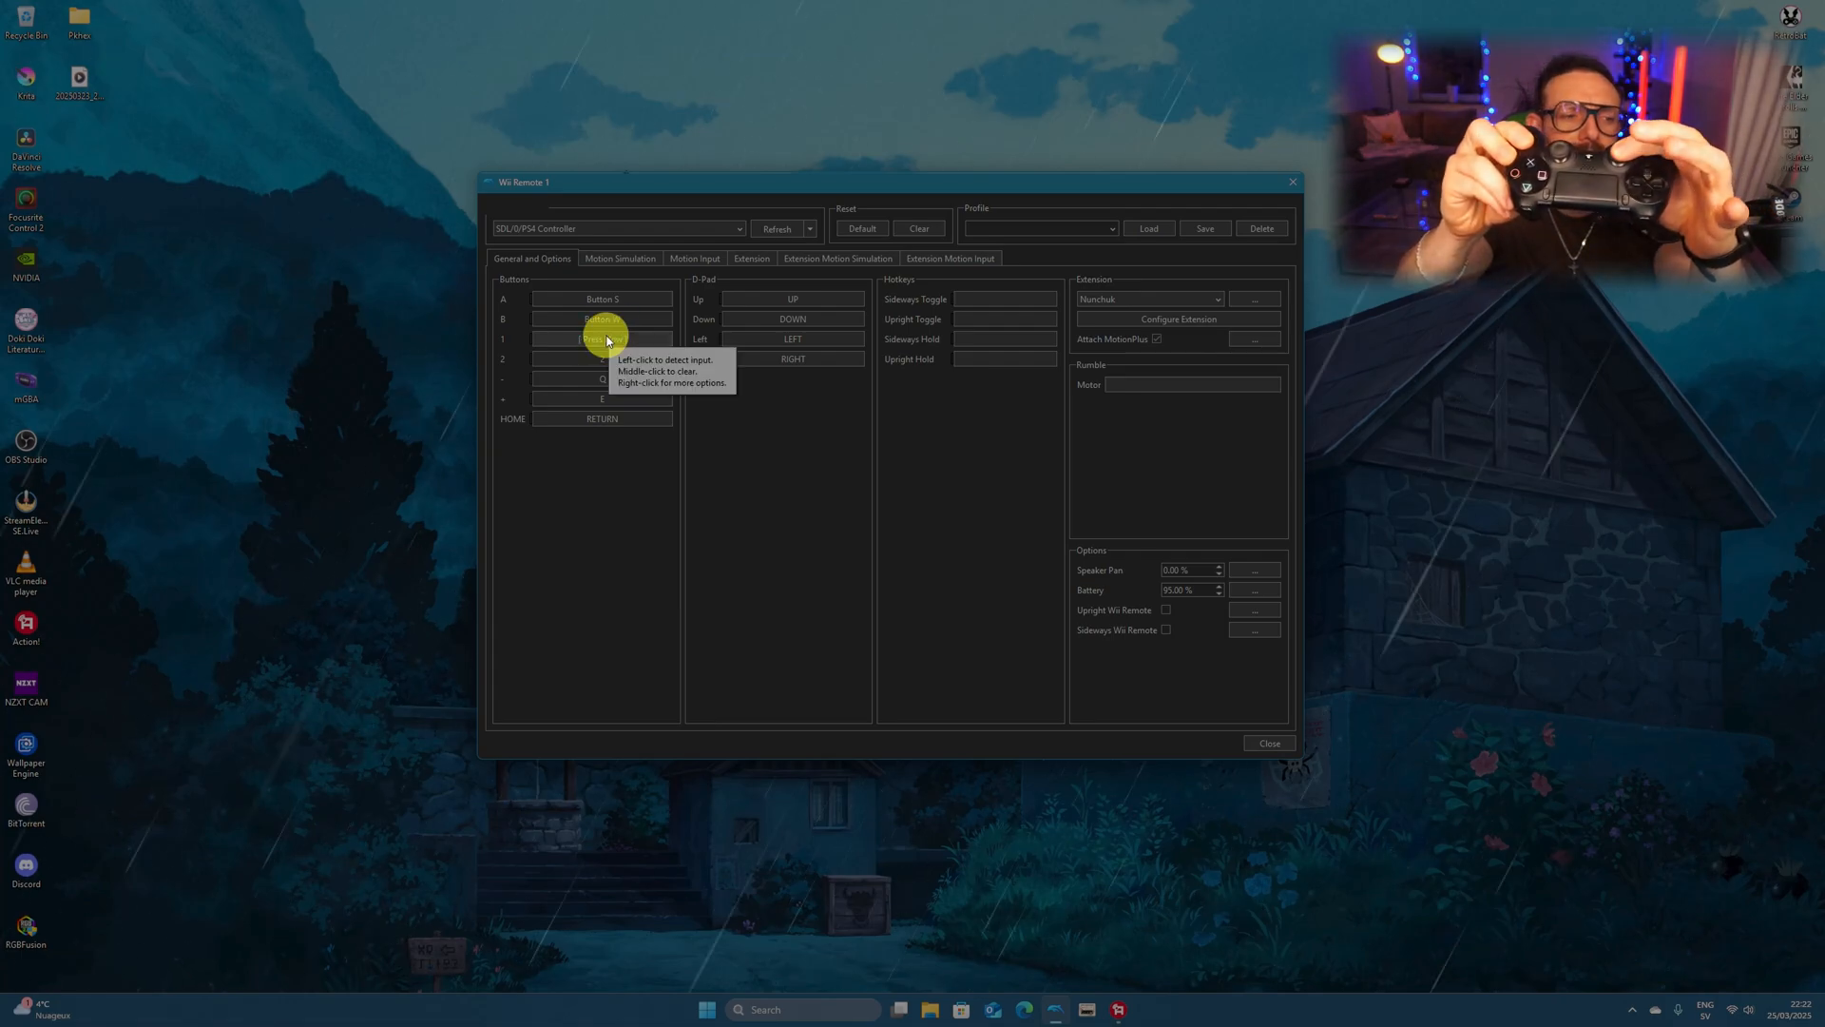
left_click(602, 358)
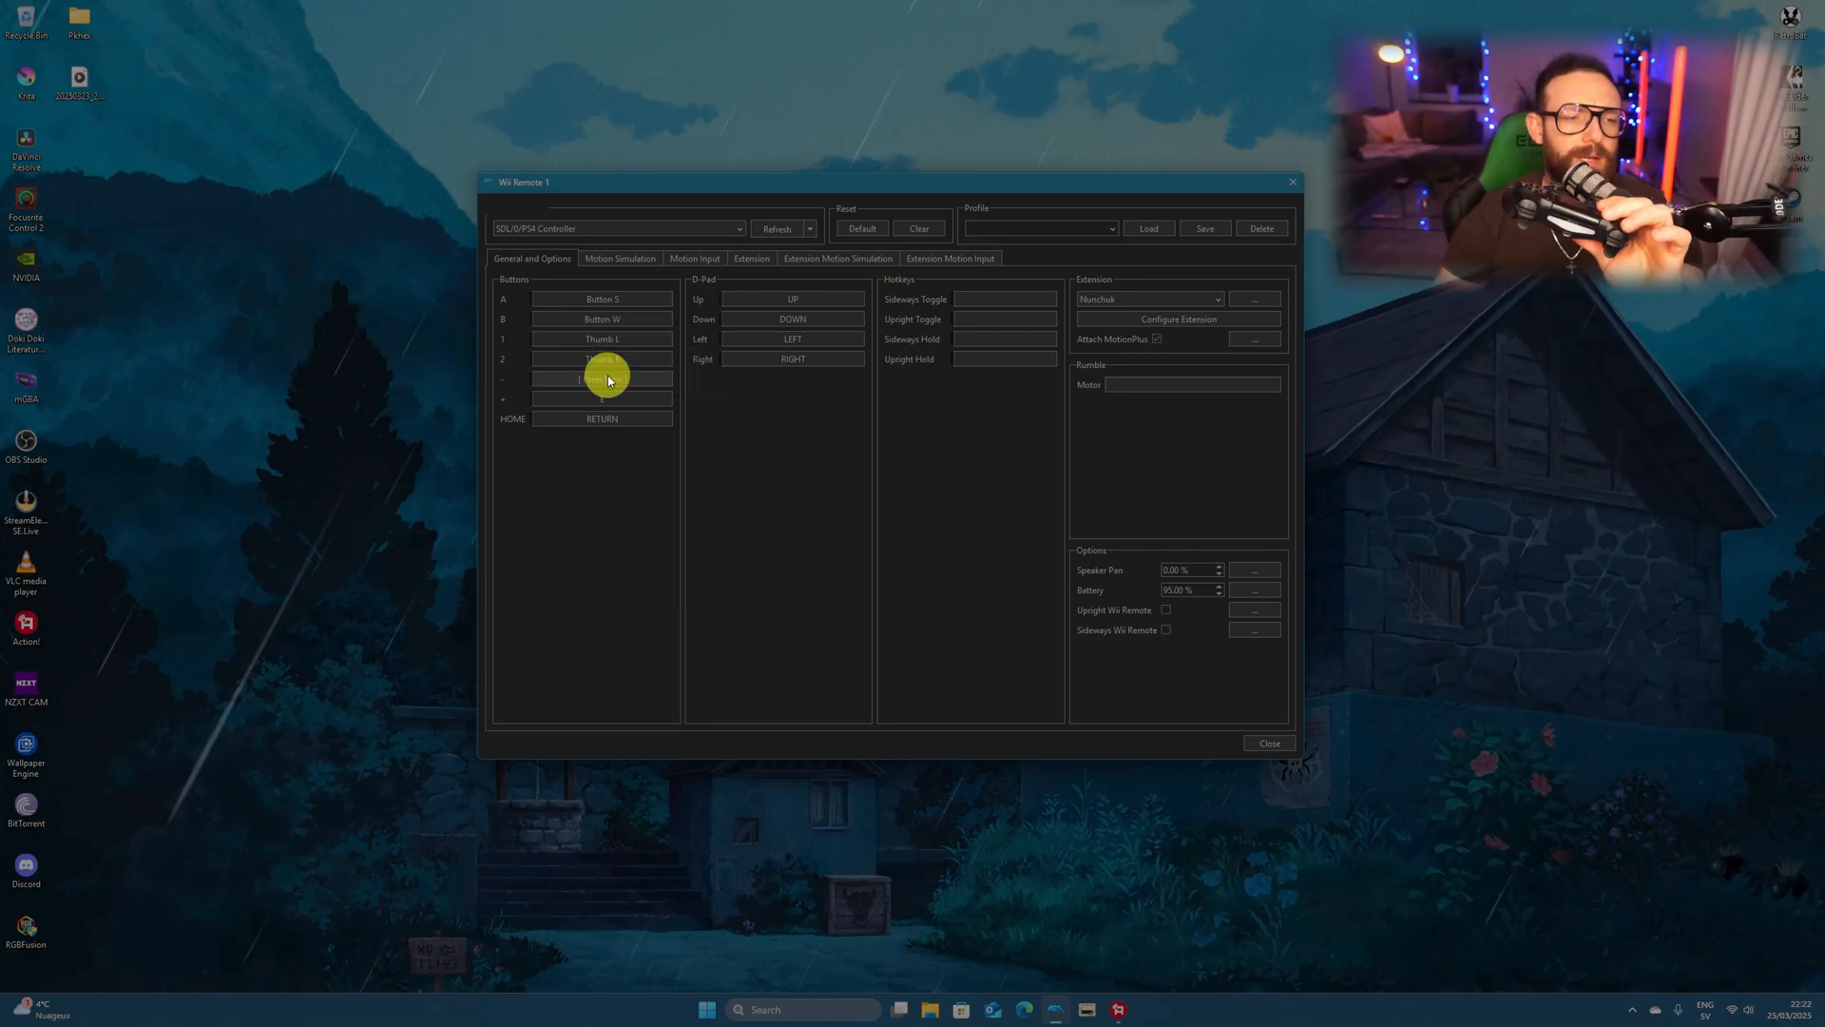
mouse_move(602, 373)
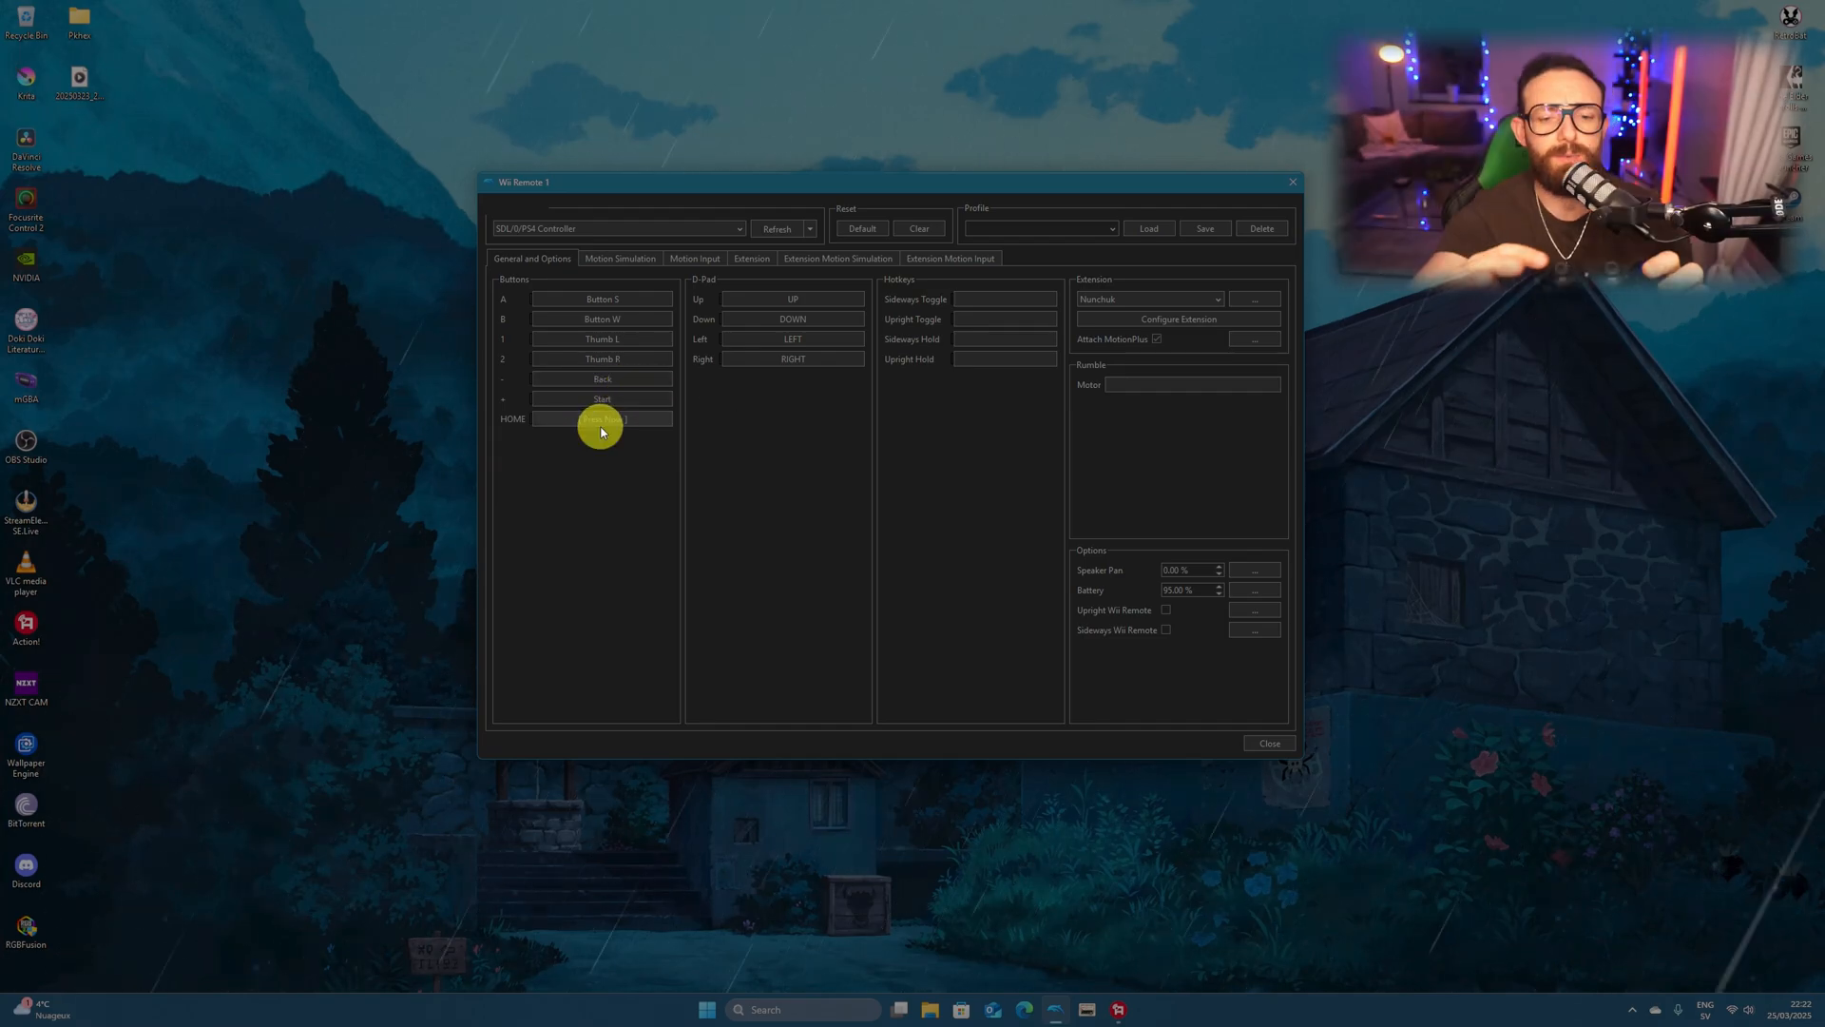
left_click(602, 418)
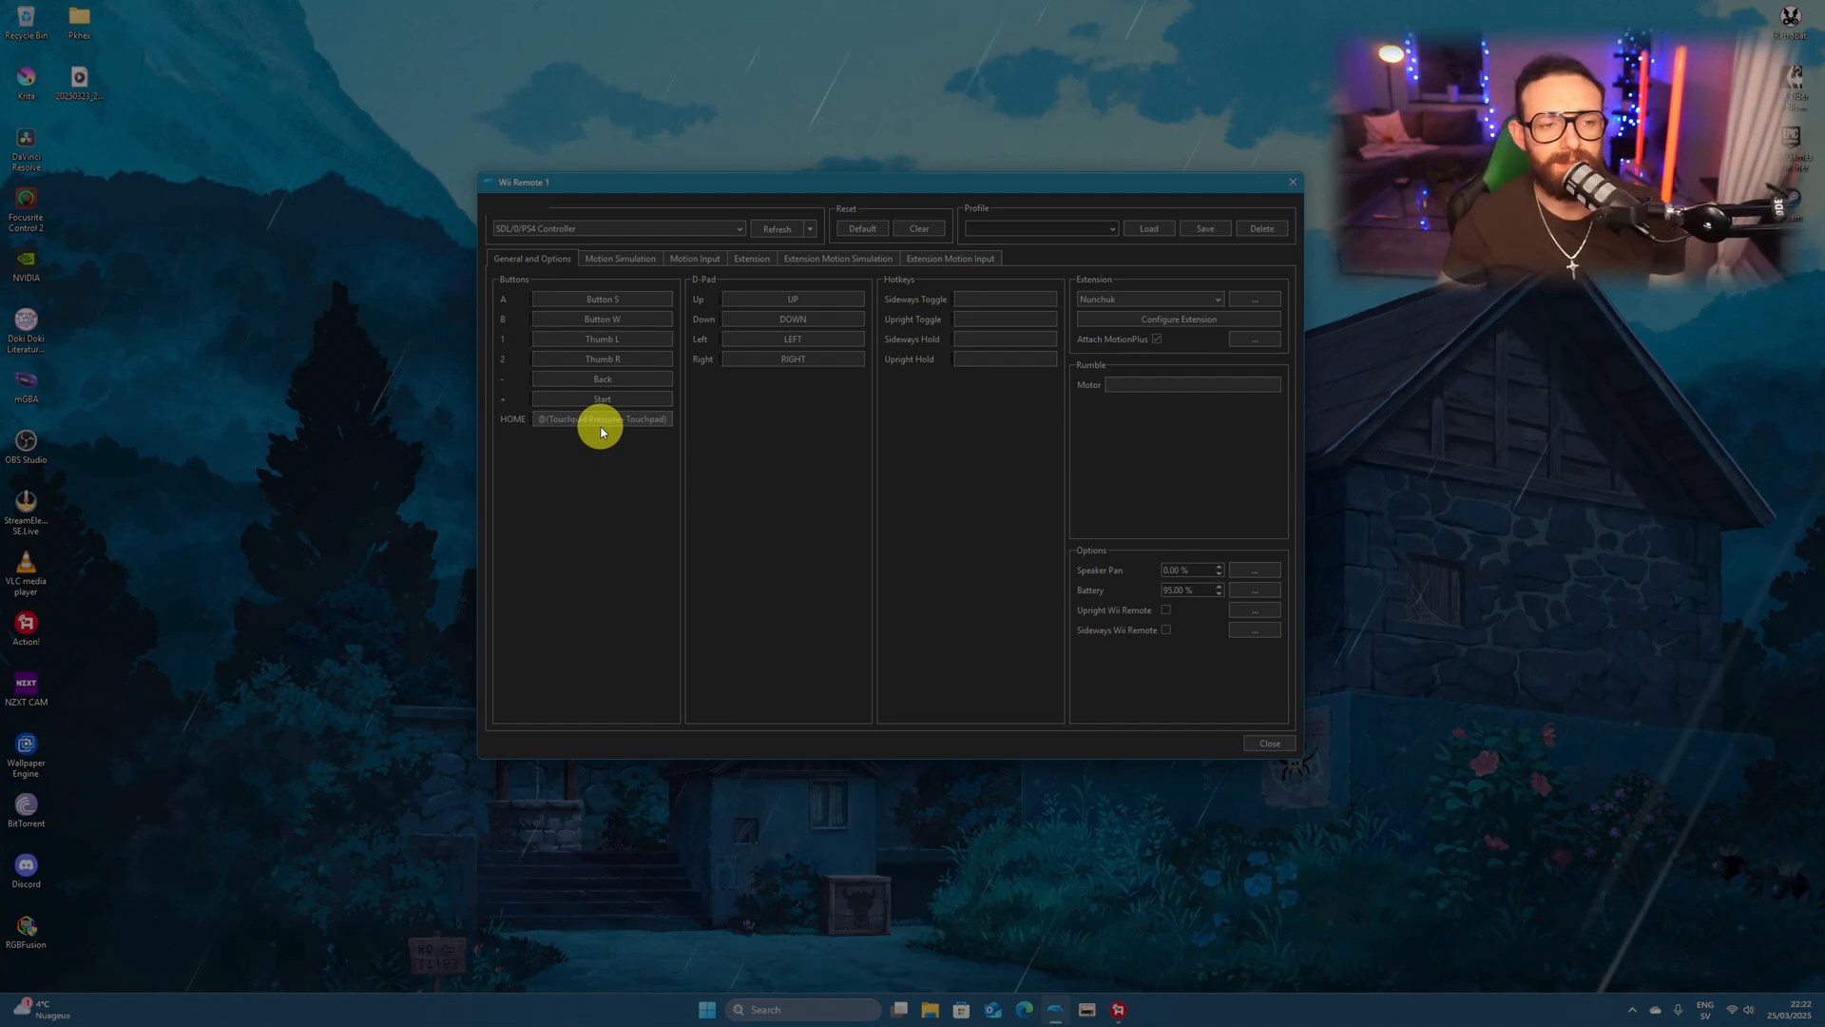
mouse_move(792, 299)
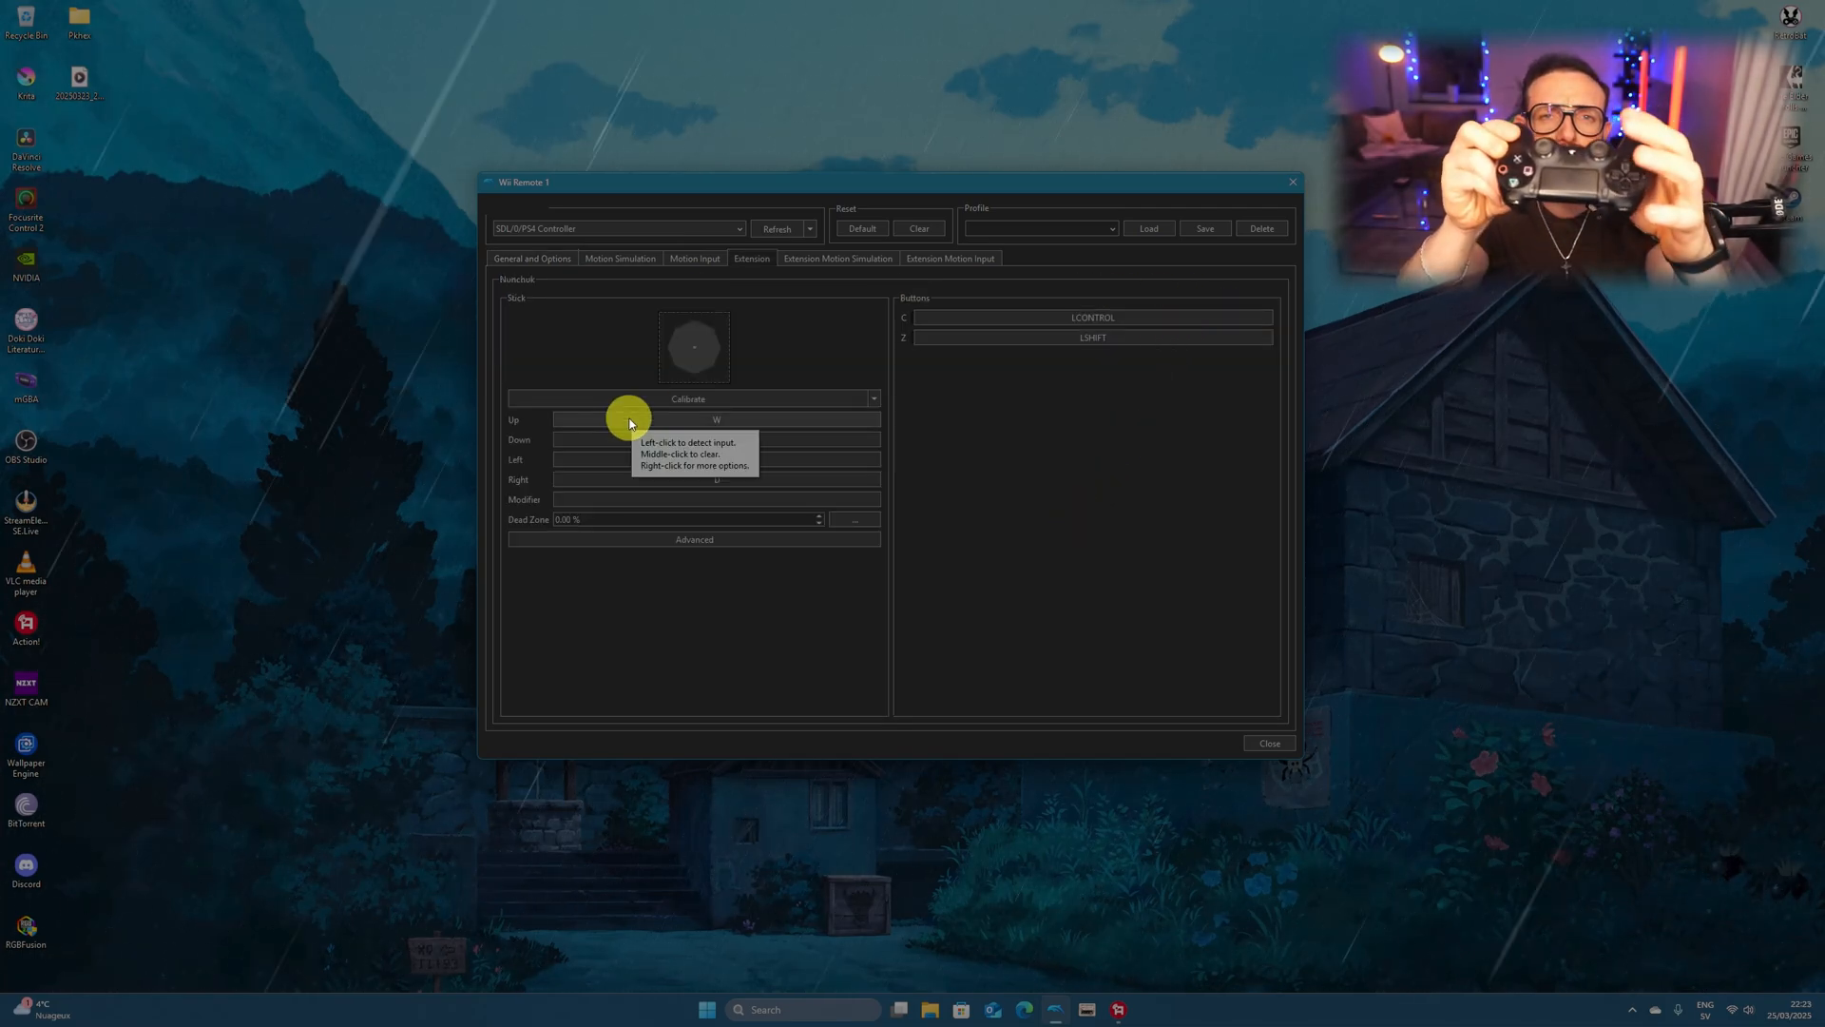
Step: Bind the Nunchuk stick's up and left directions to the PS4 left stick
left_click(715, 419)
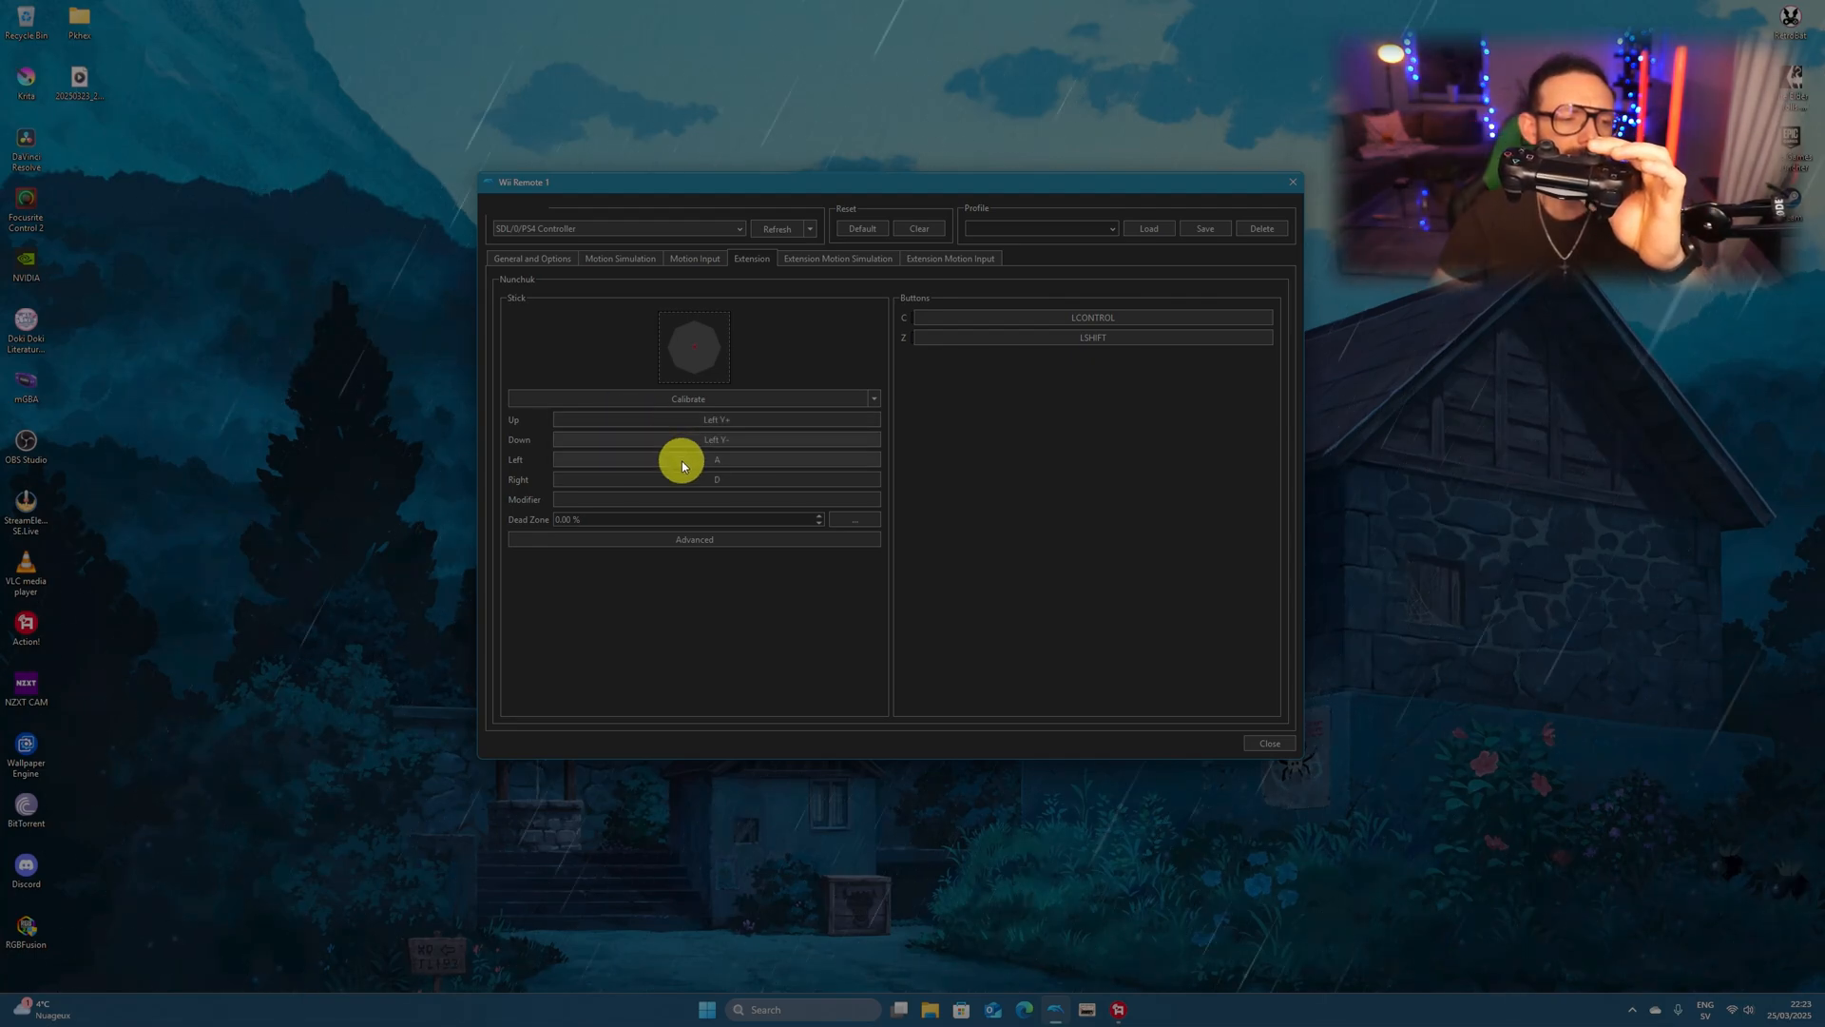
left_click(715, 479)
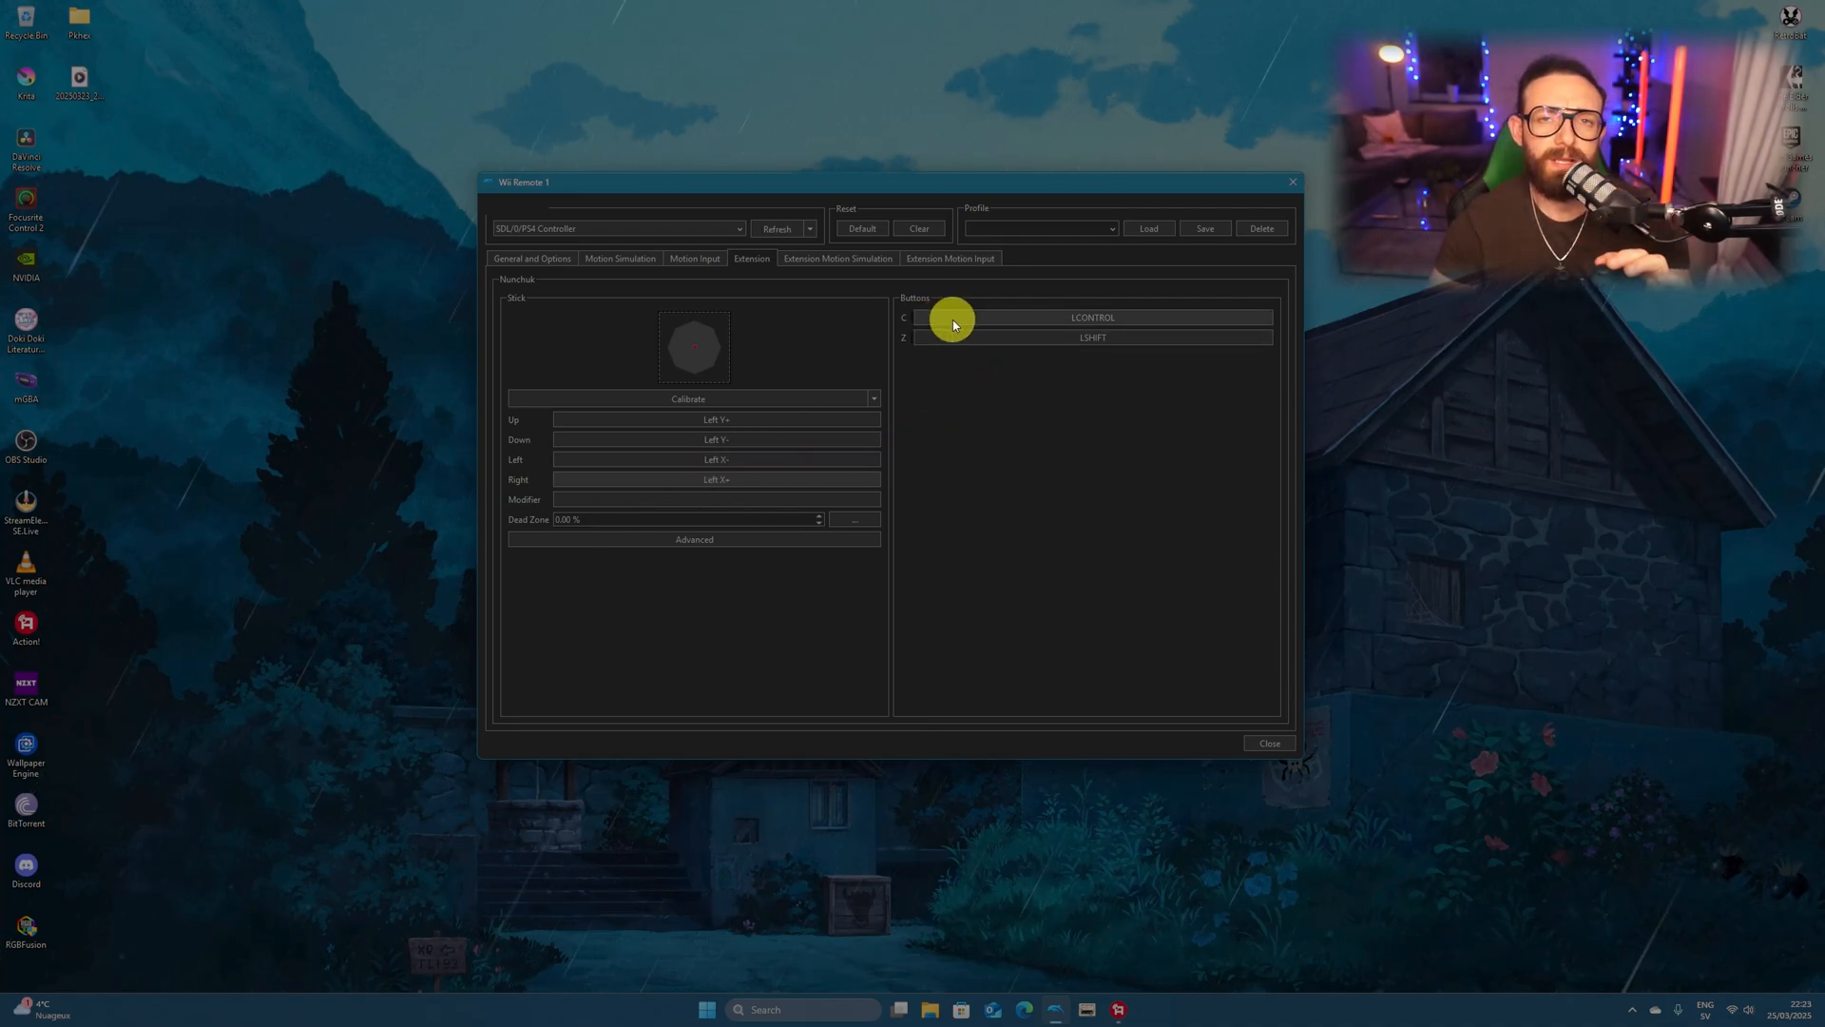
mouse_move(971, 329)
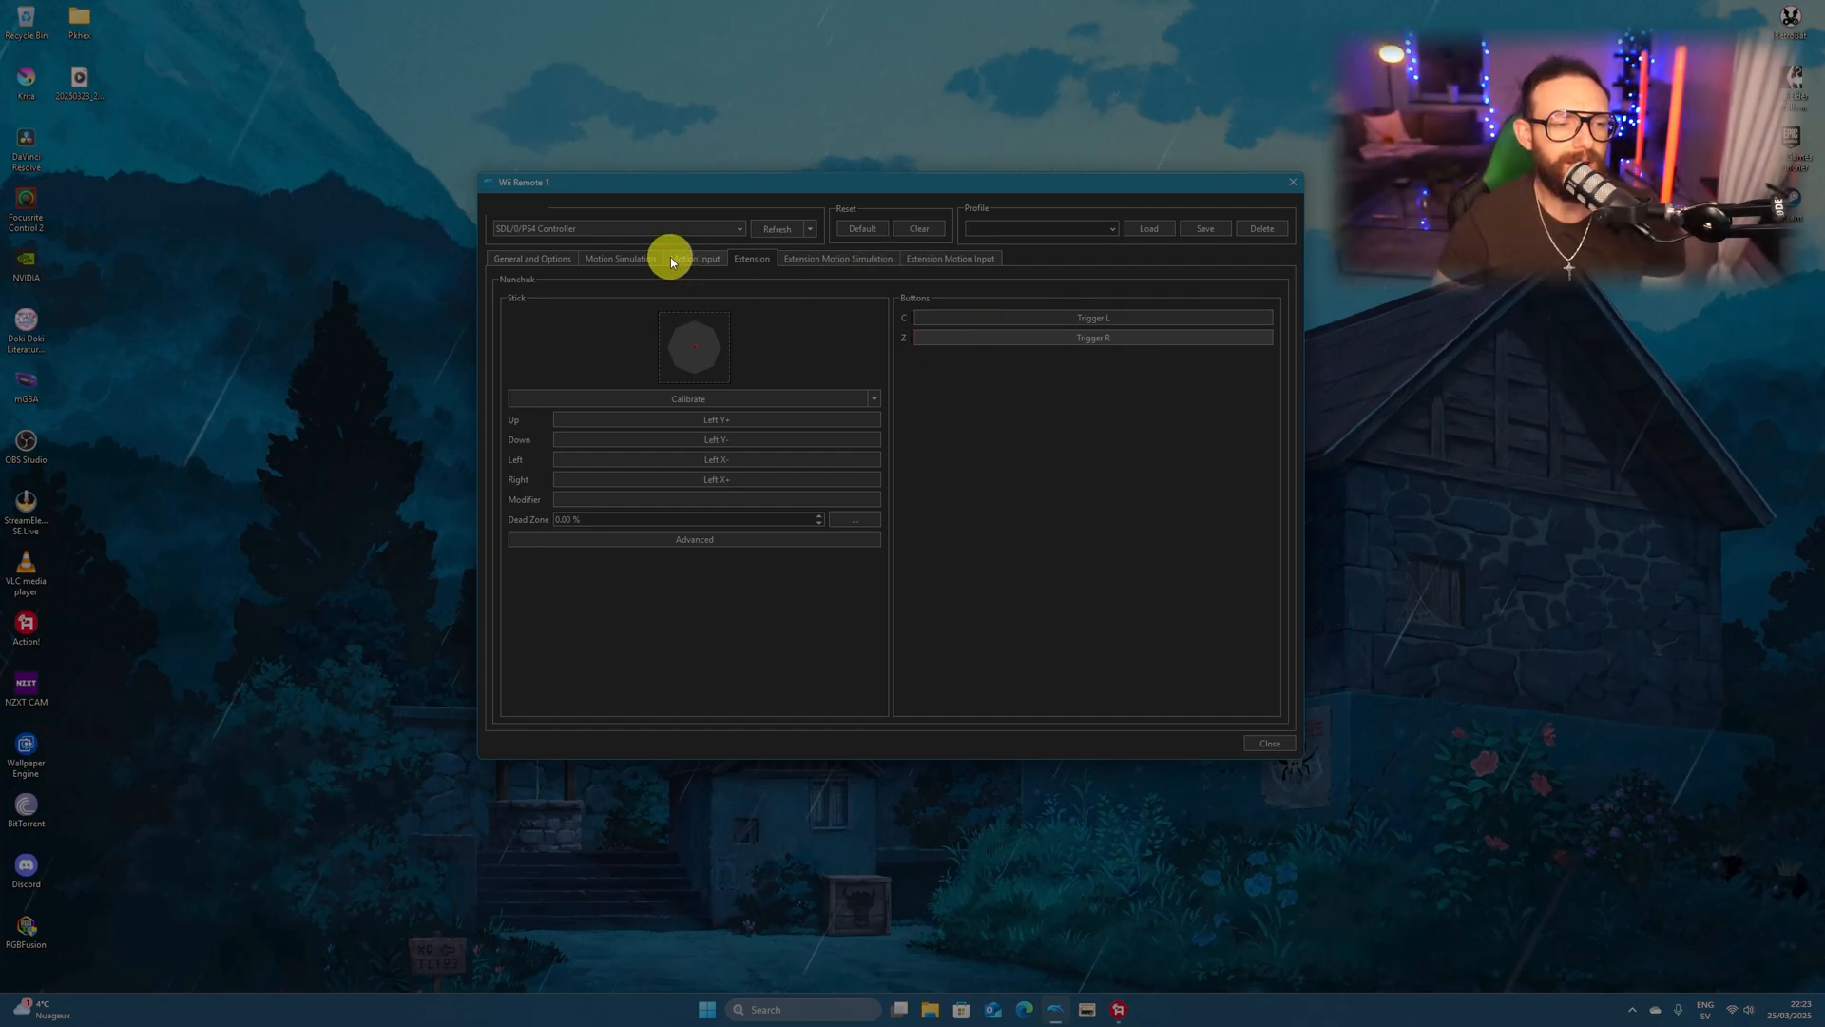
Step: Map Nunchuk shake to R1 under Extension Motion Simulation, then close the Wii Remote window
left_click(617, 258)
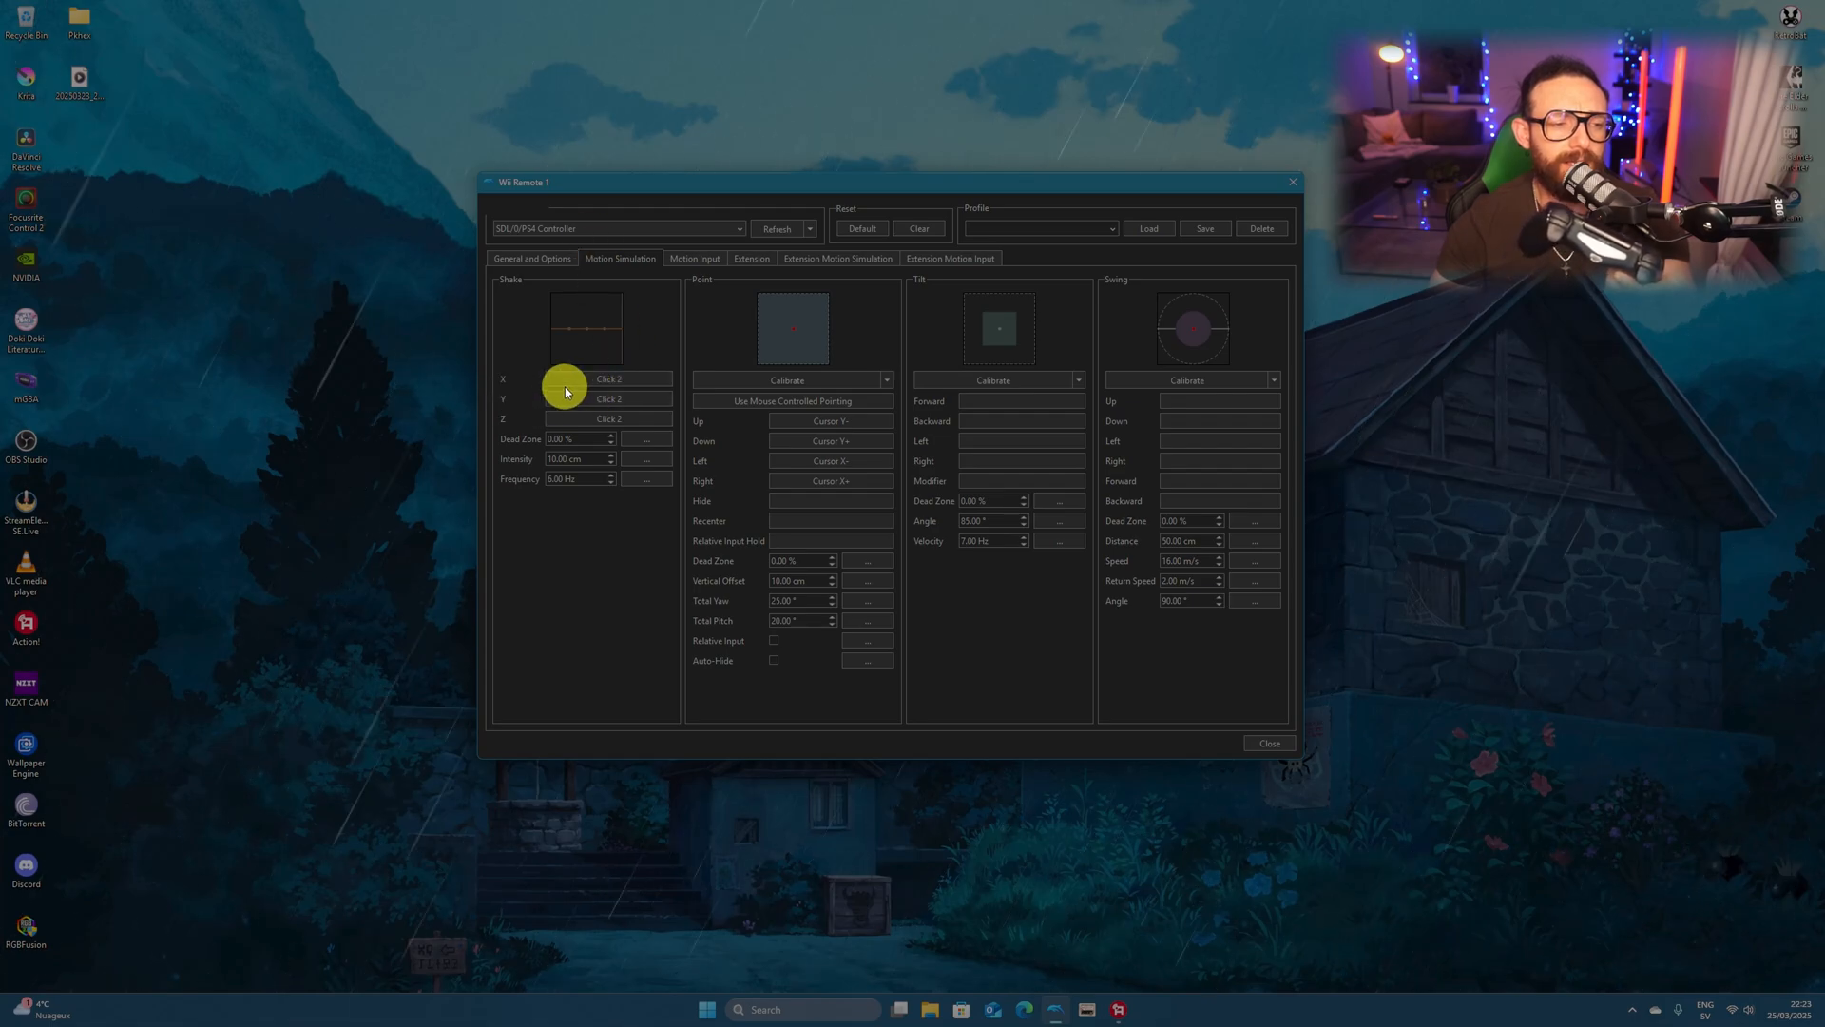
mouse_move(582, 399)
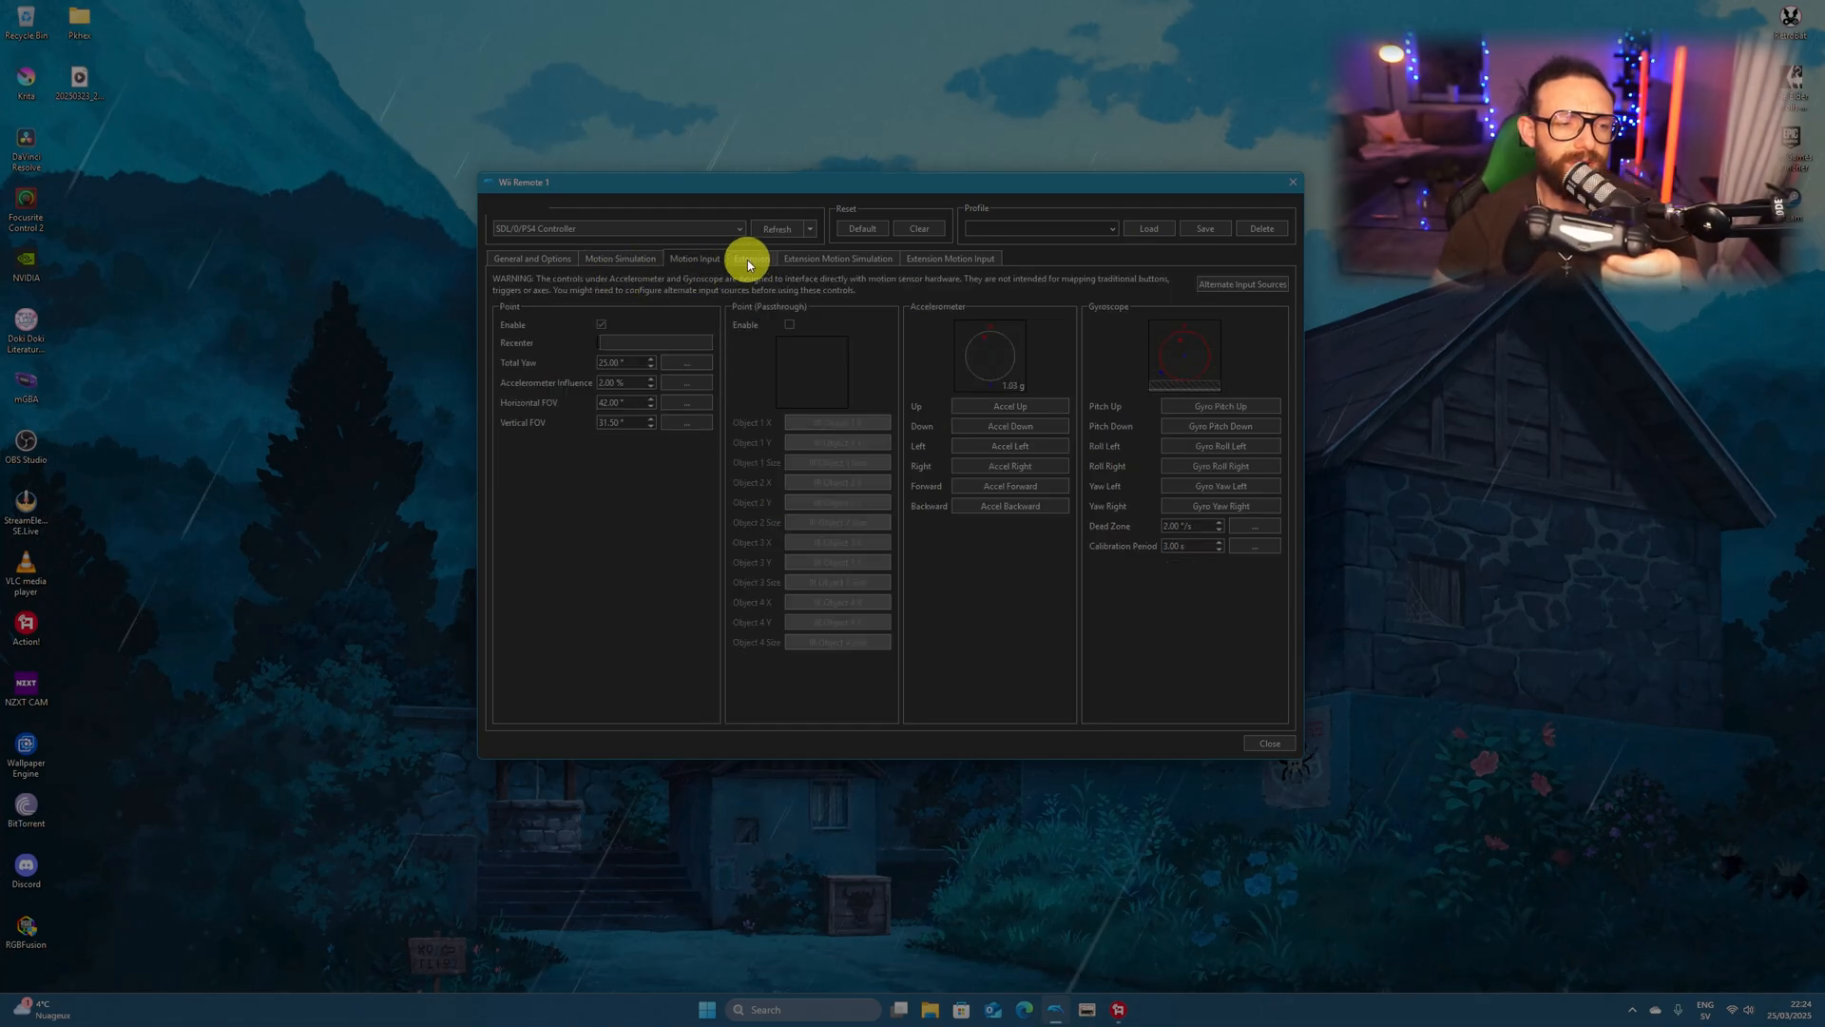
left_click(751, 259)
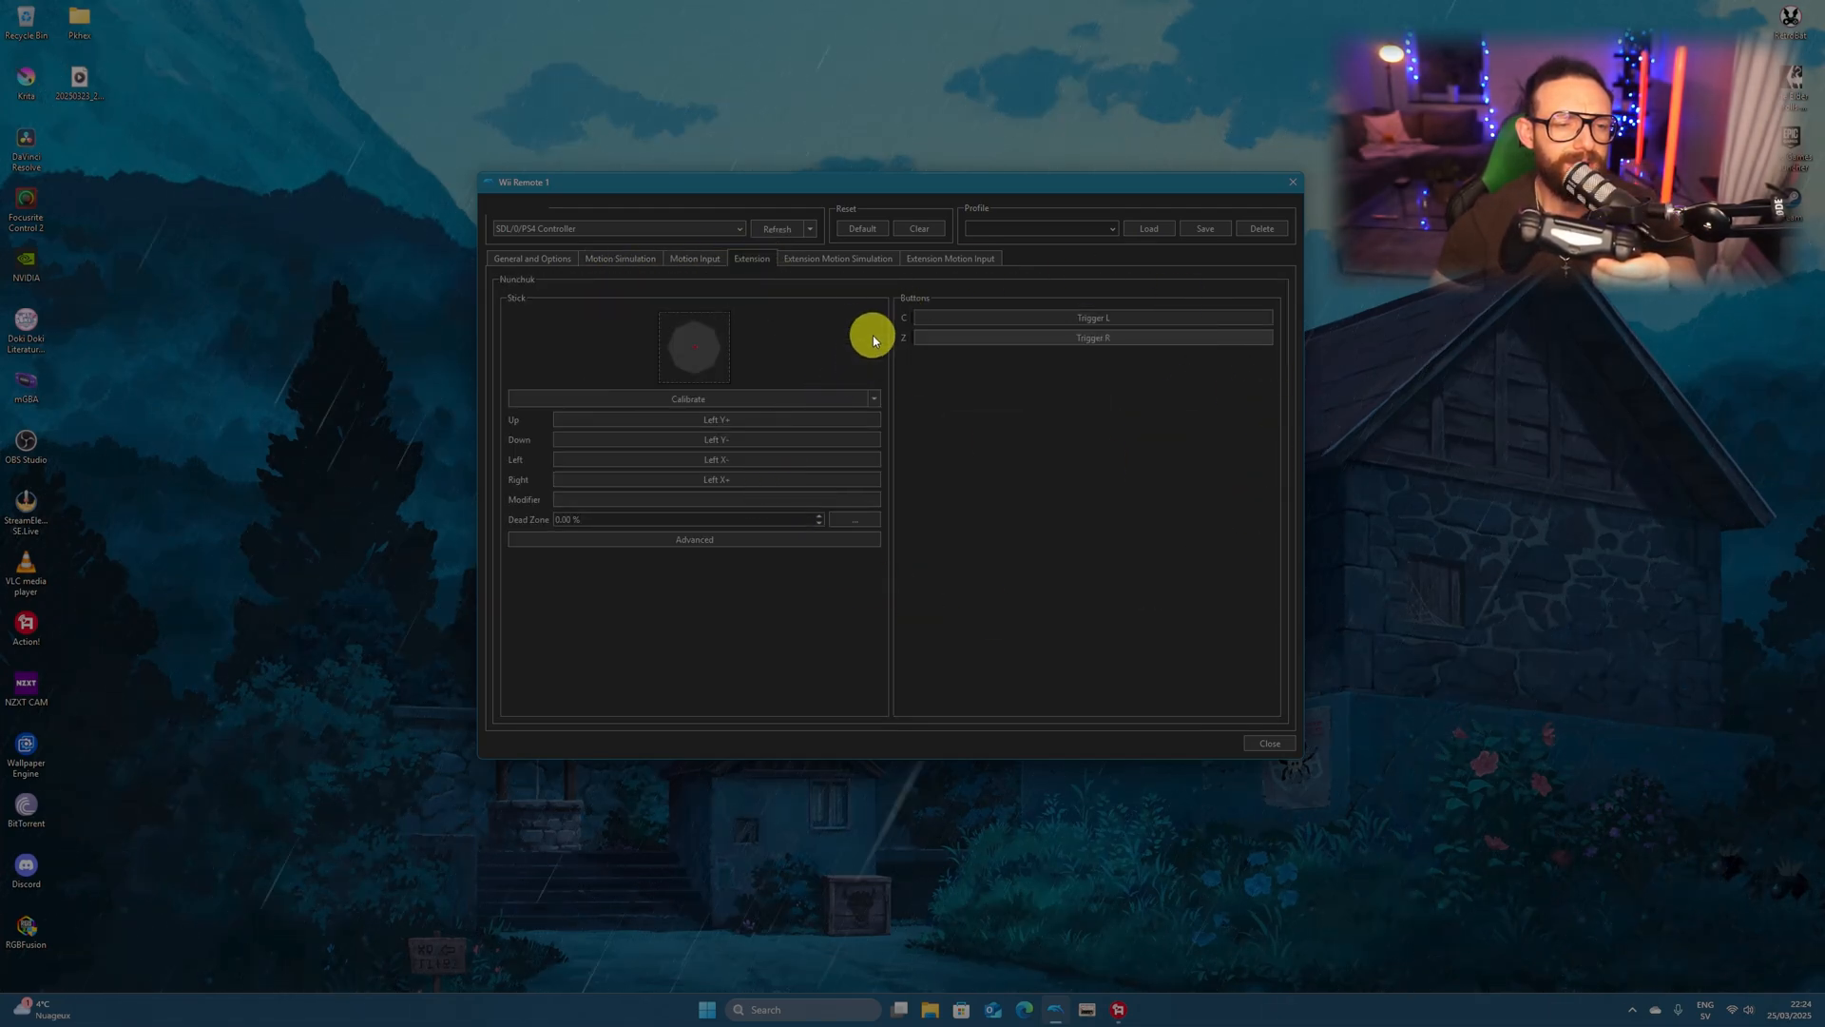
left_click(835, 258)
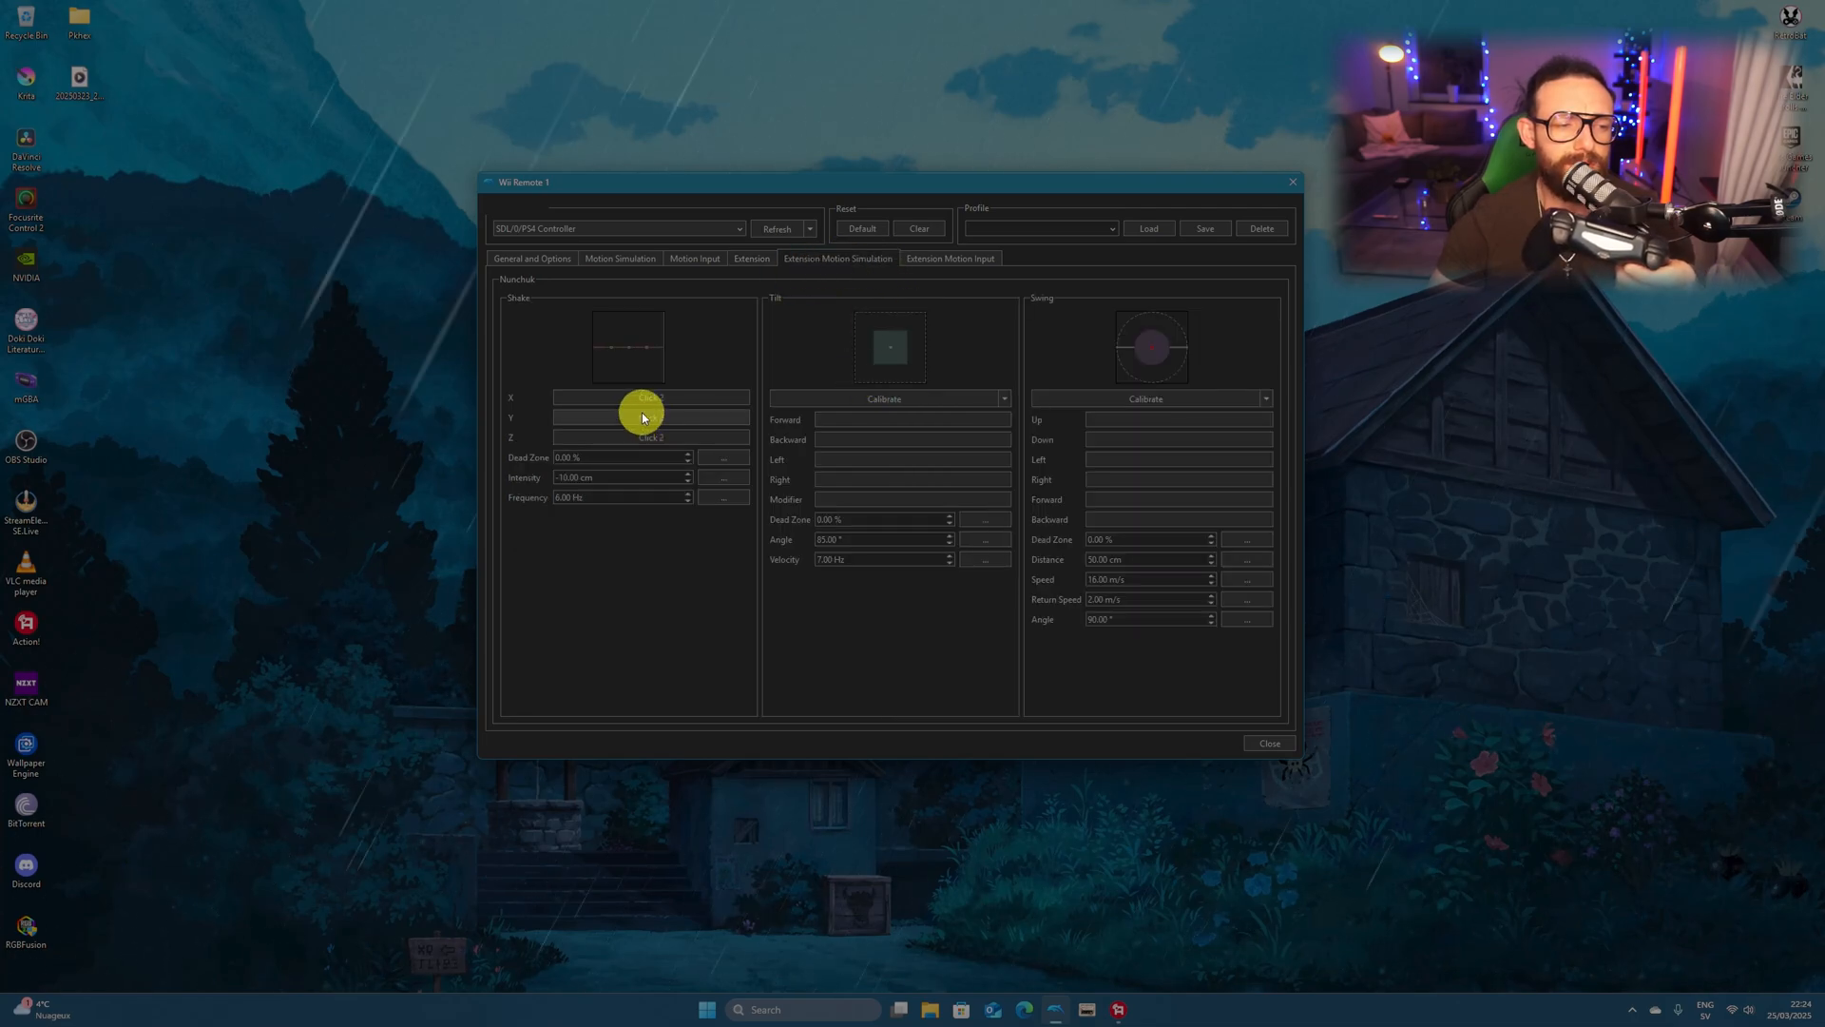
left_click(650, 398)
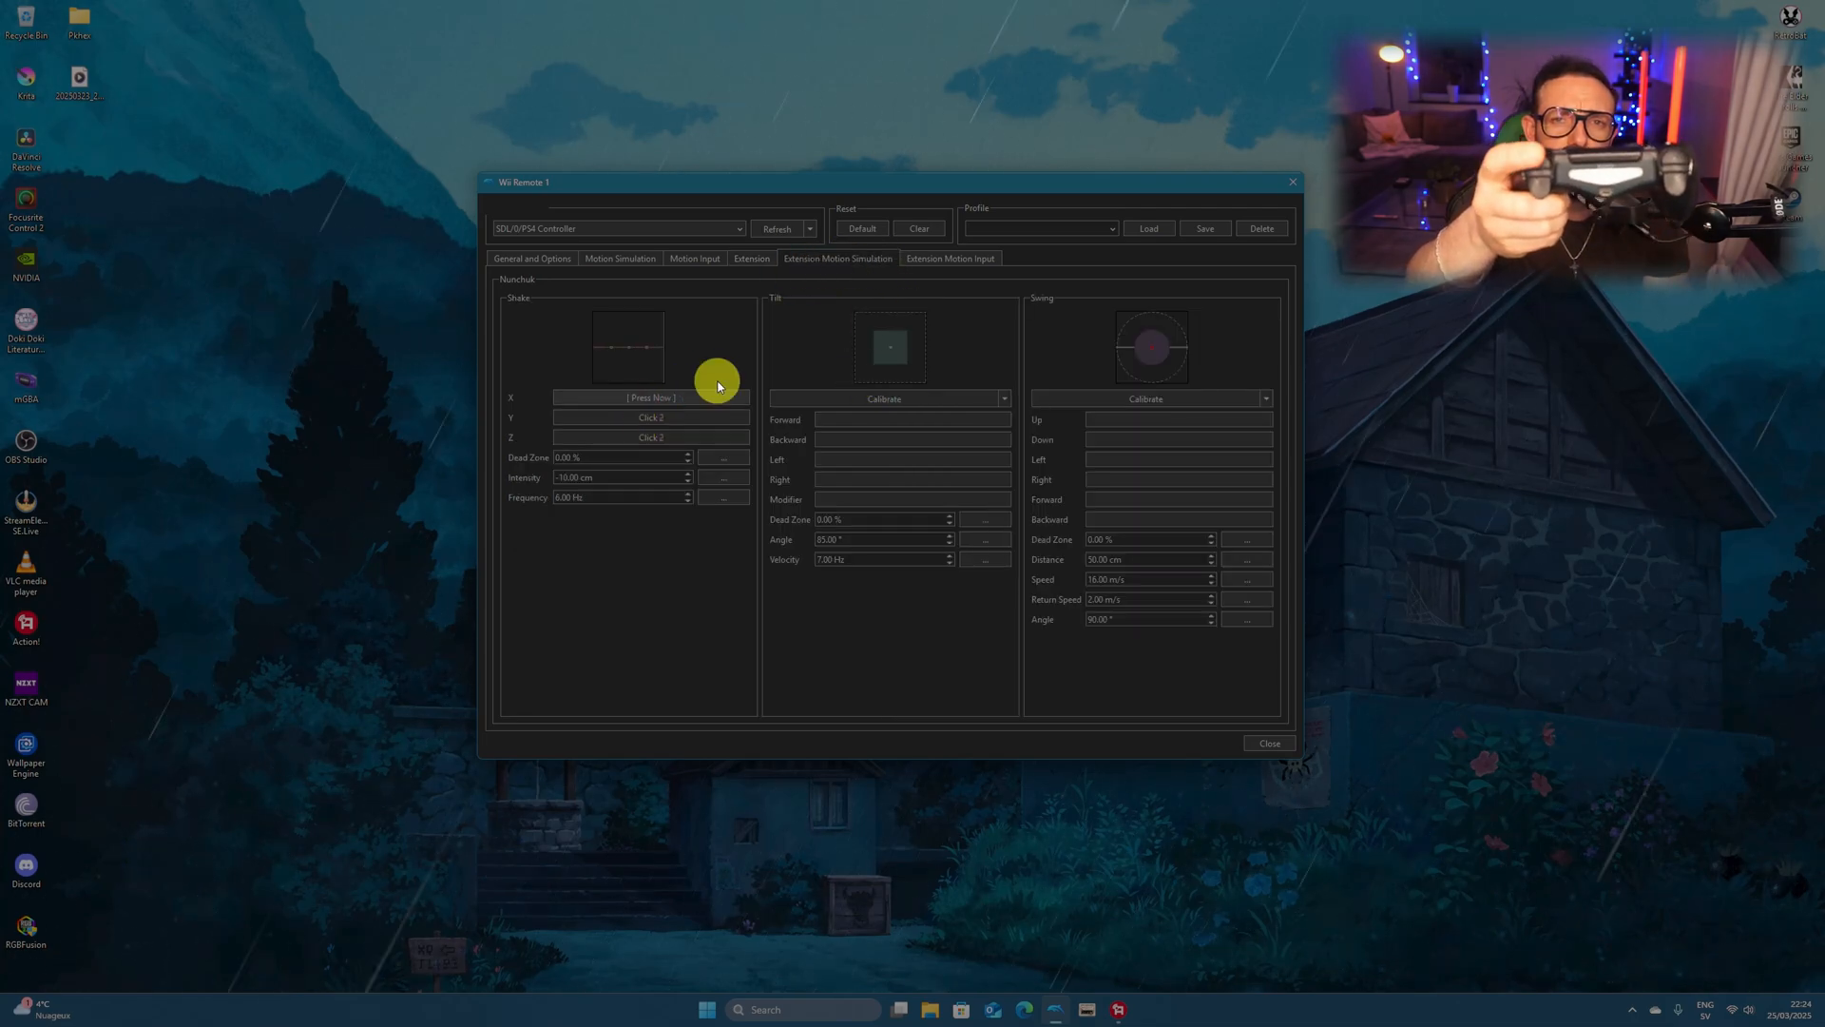
left_click(650, 397)
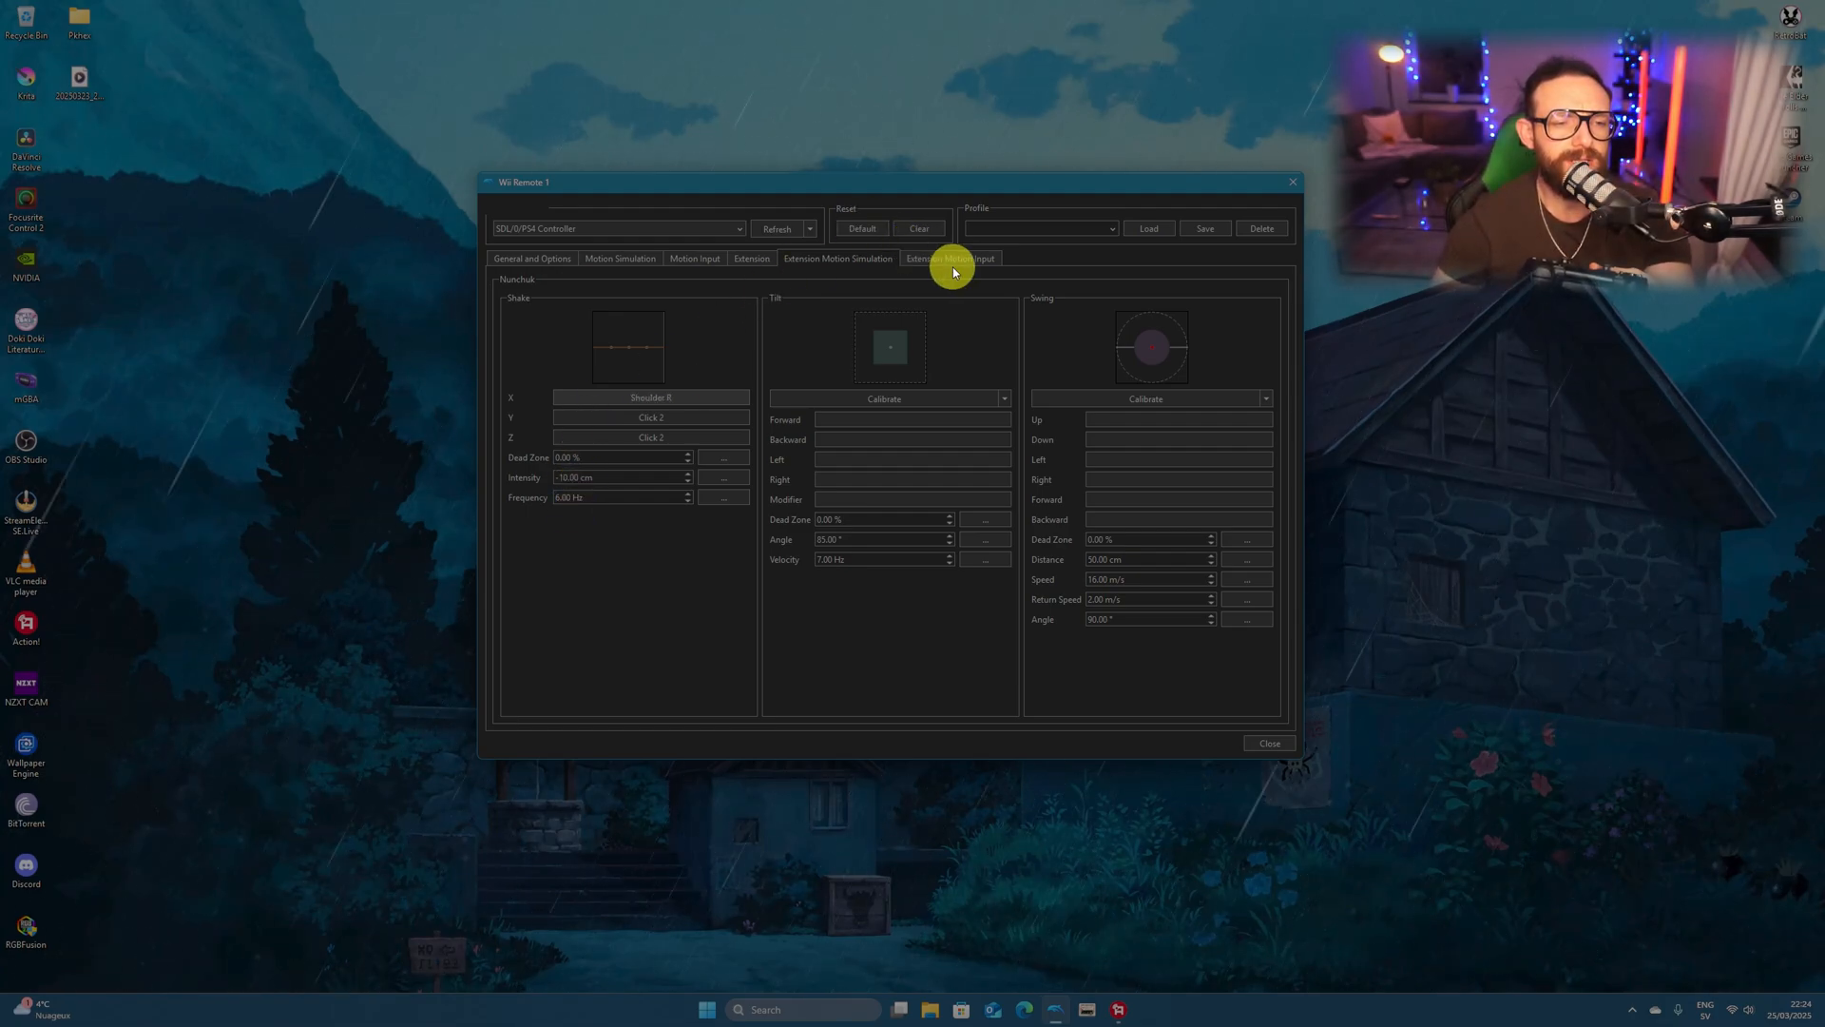
left_click(533, 257)
type("Emu")
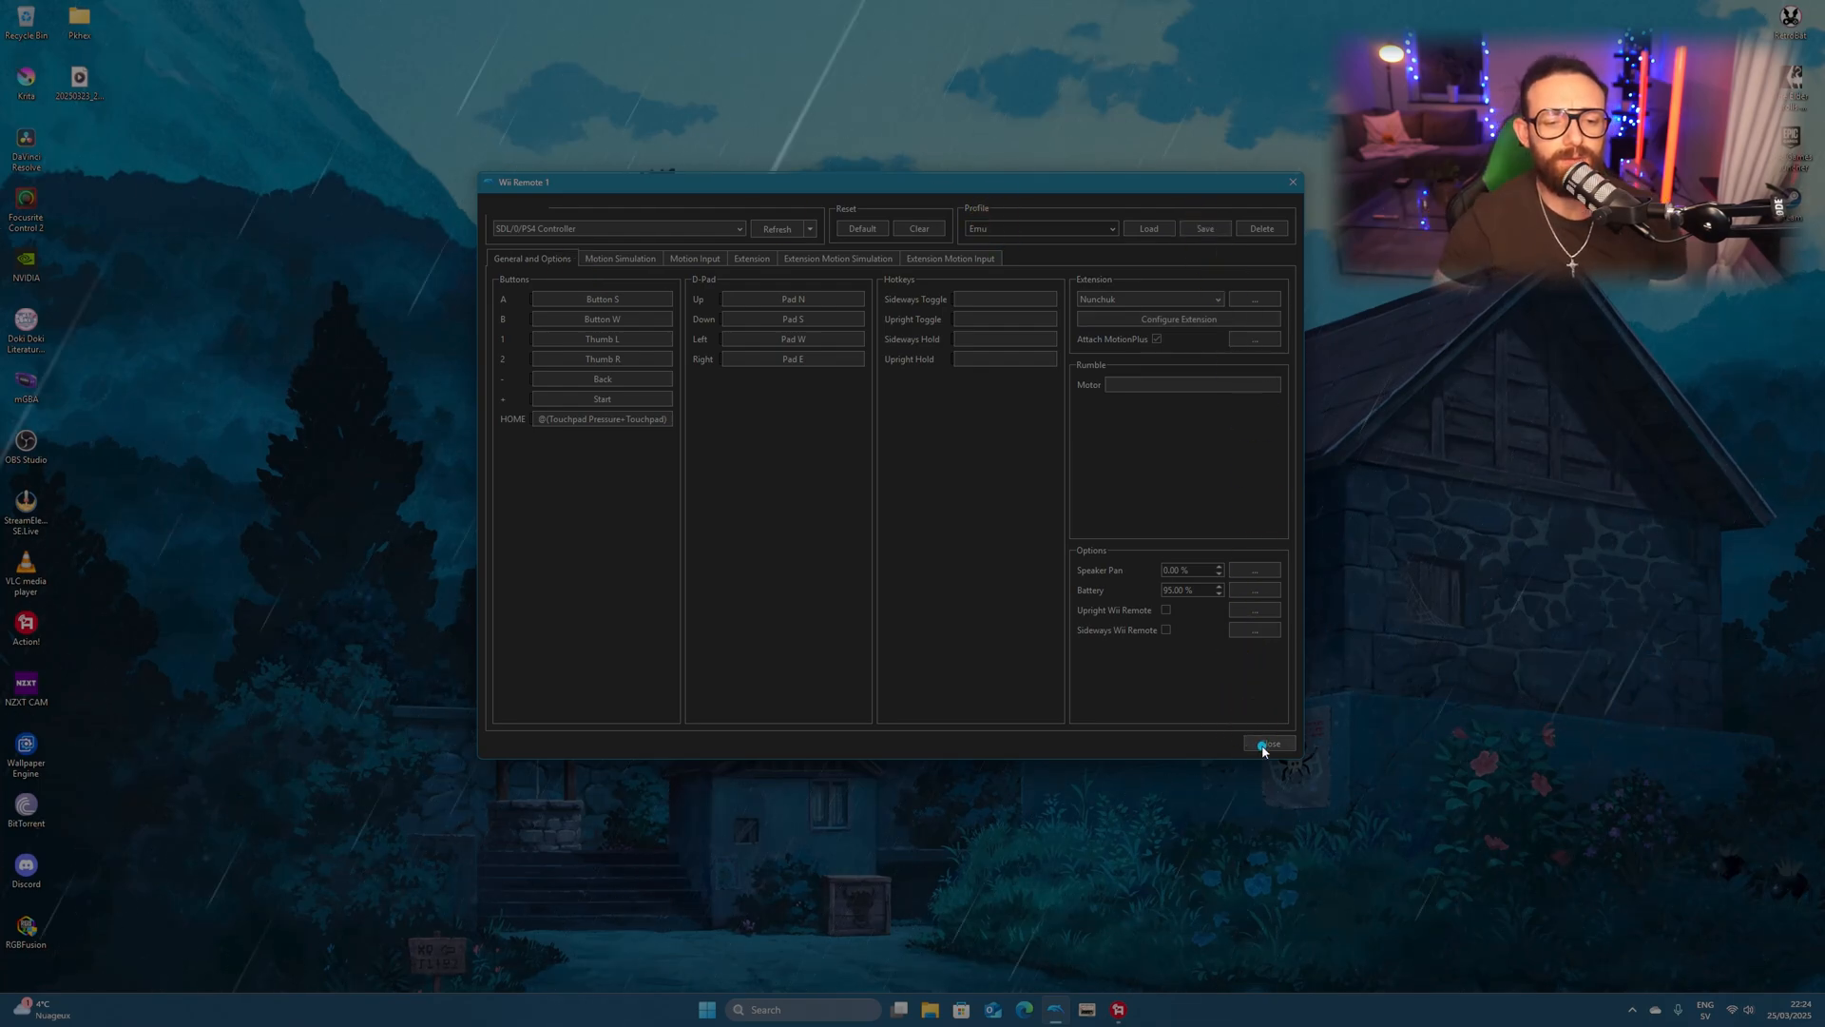
left_click(1267, 743)
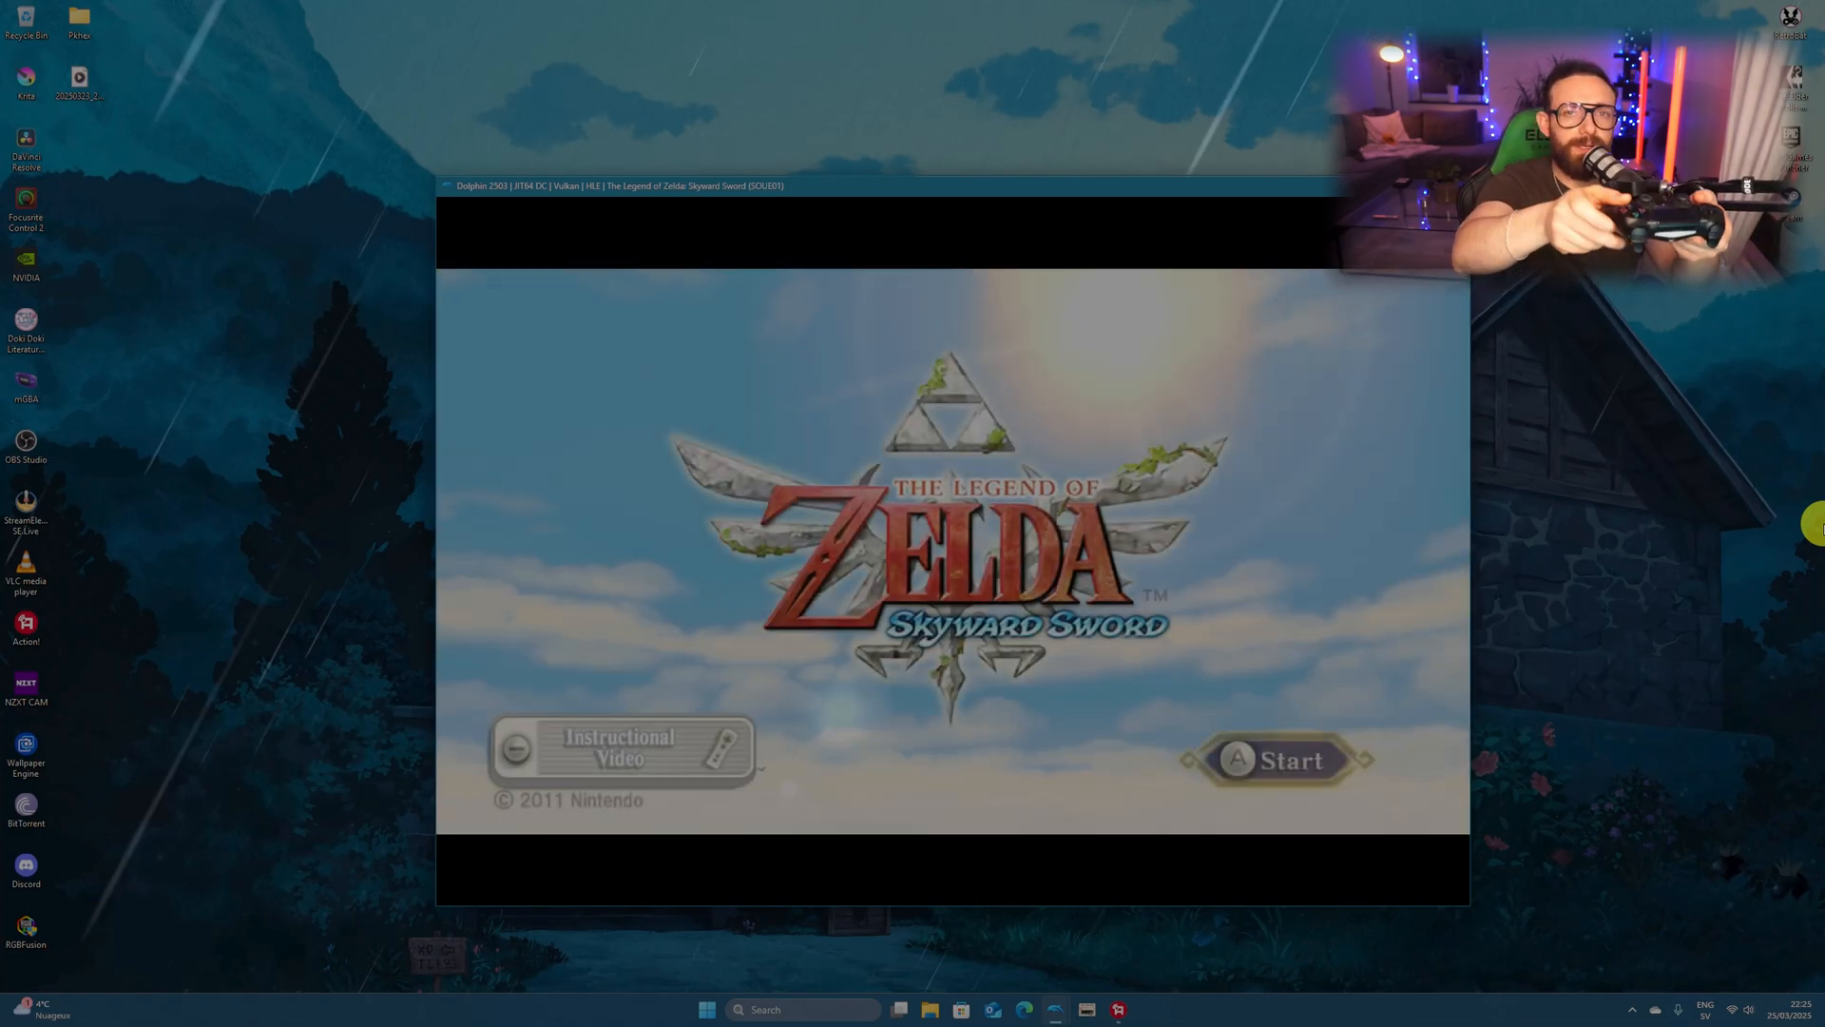
Step: Play Skyward Sword with the PS4 controller, then close the Wii HOME Menu
left_click(1277, 761)
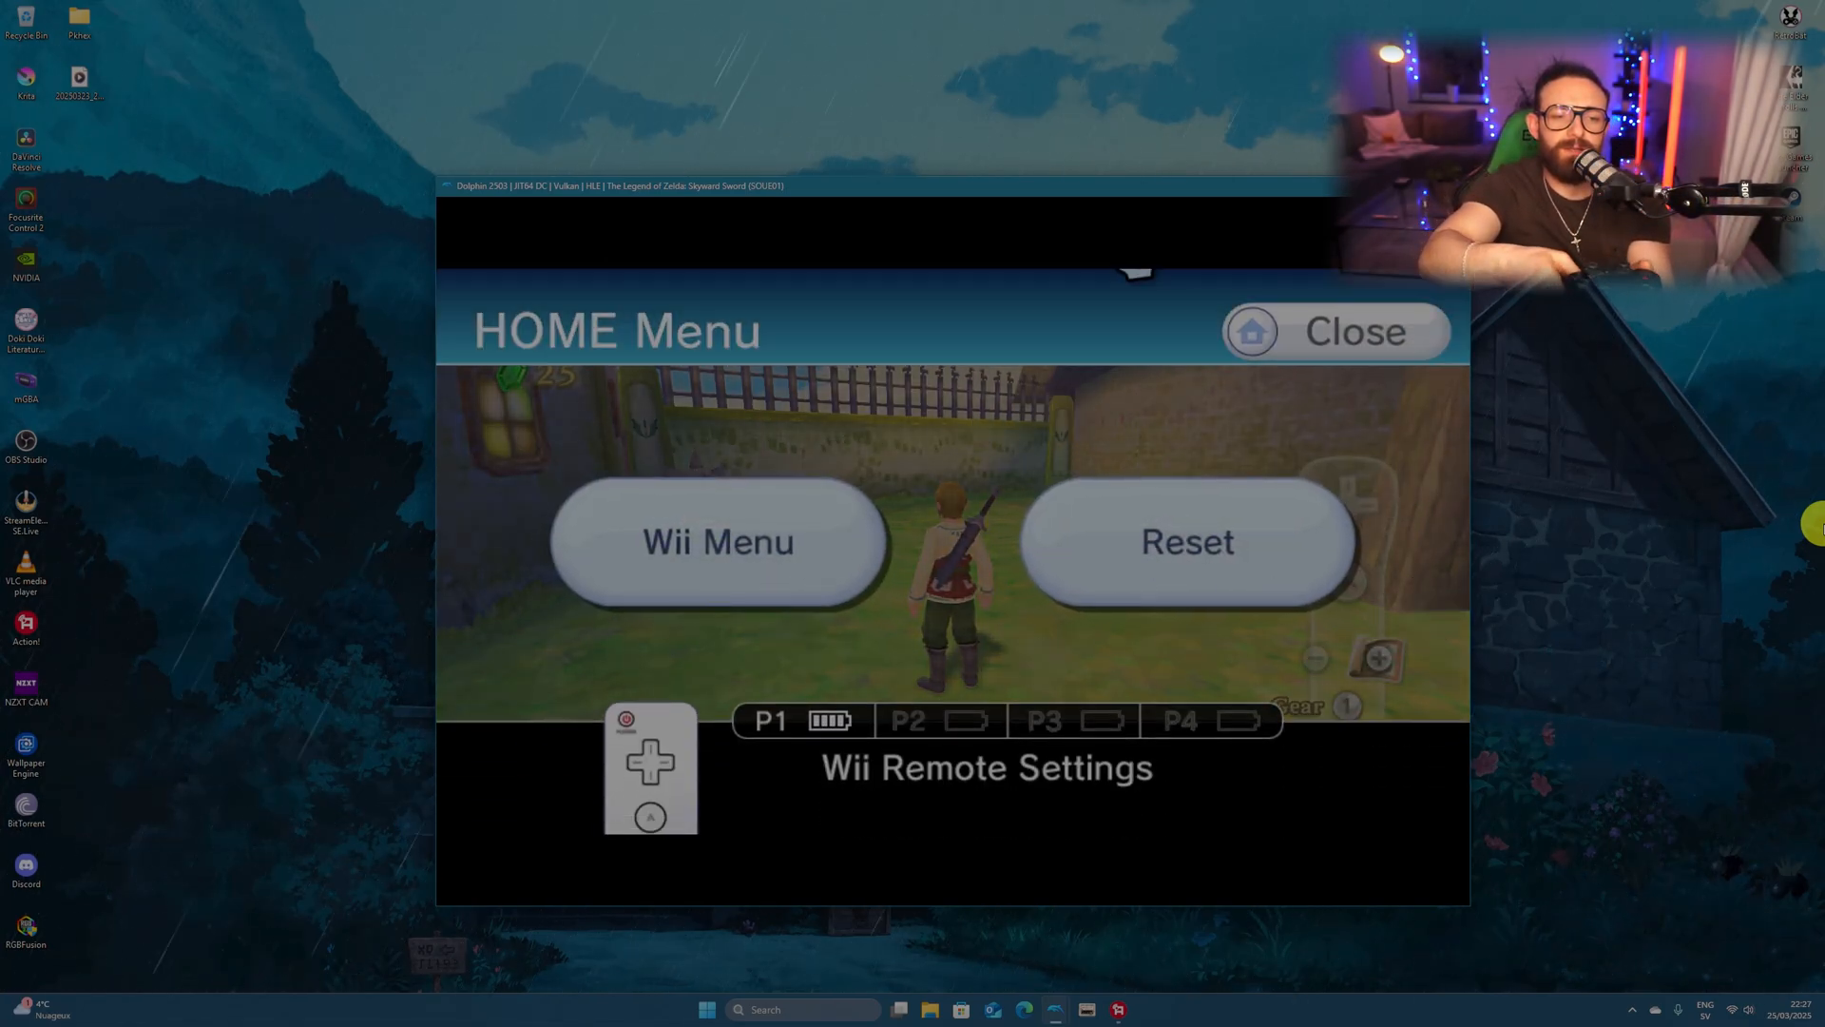
left_click(1336, 331)
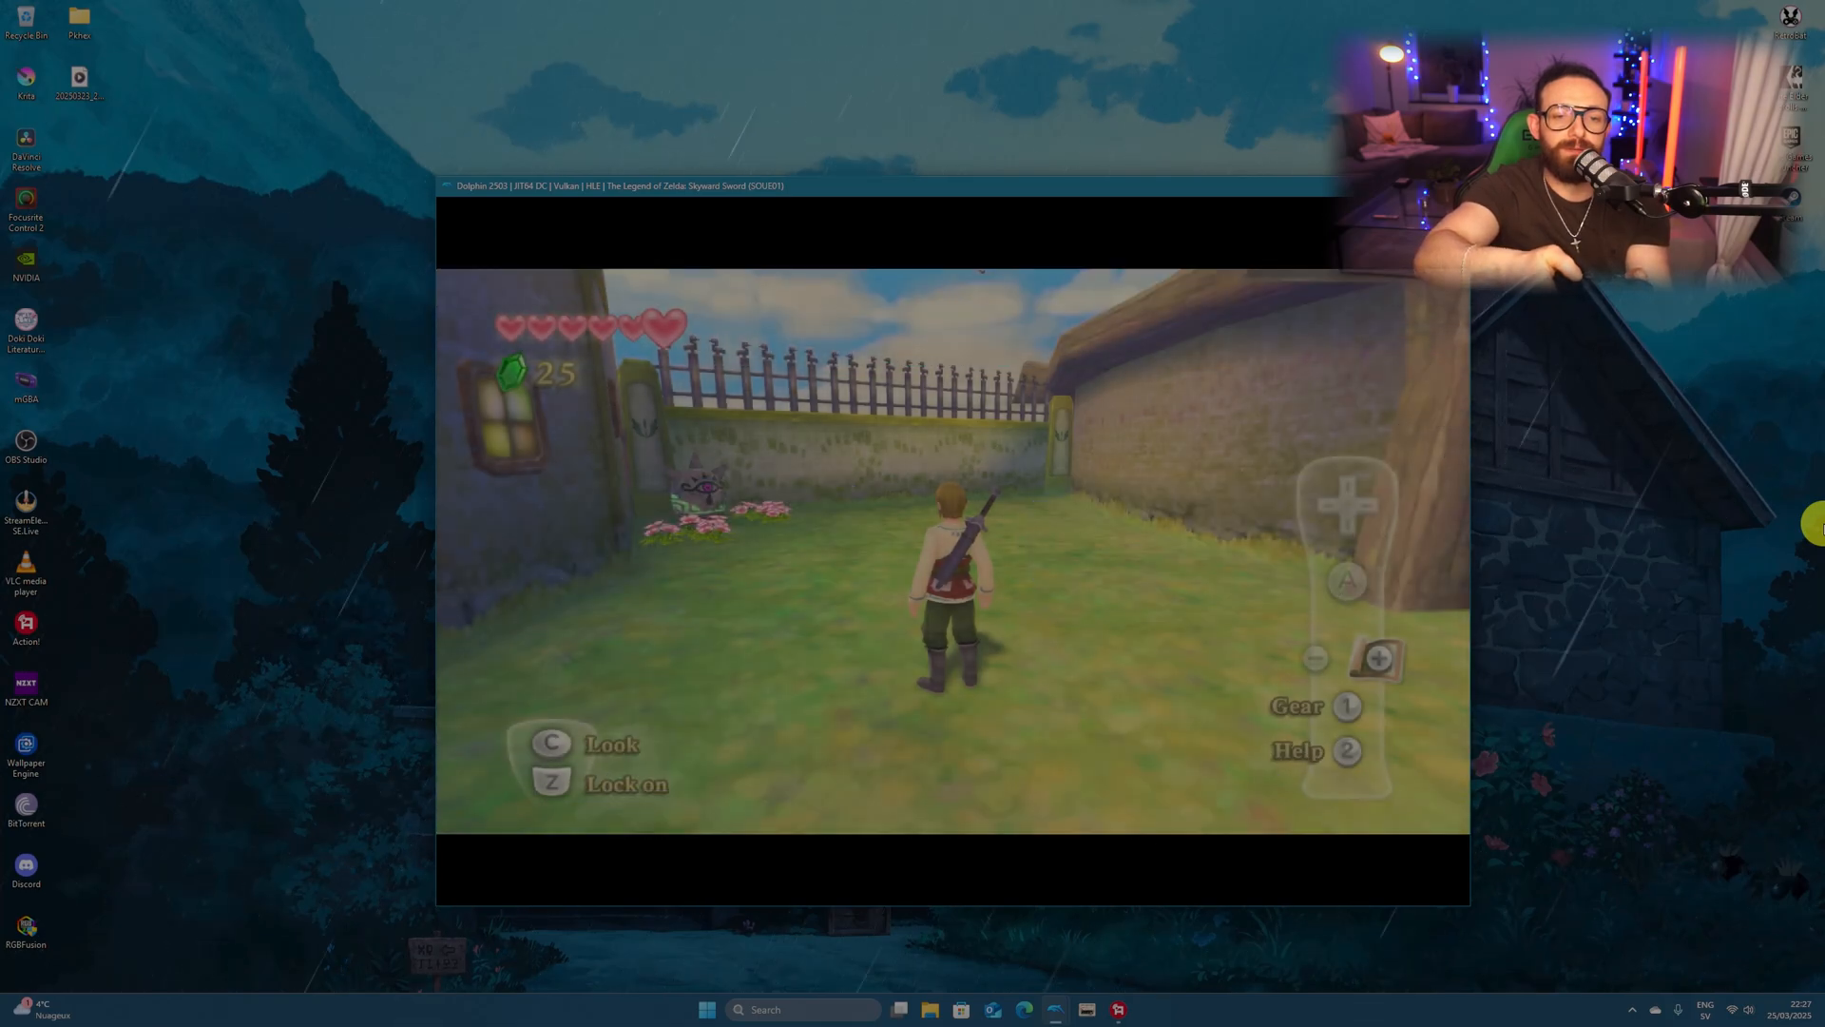